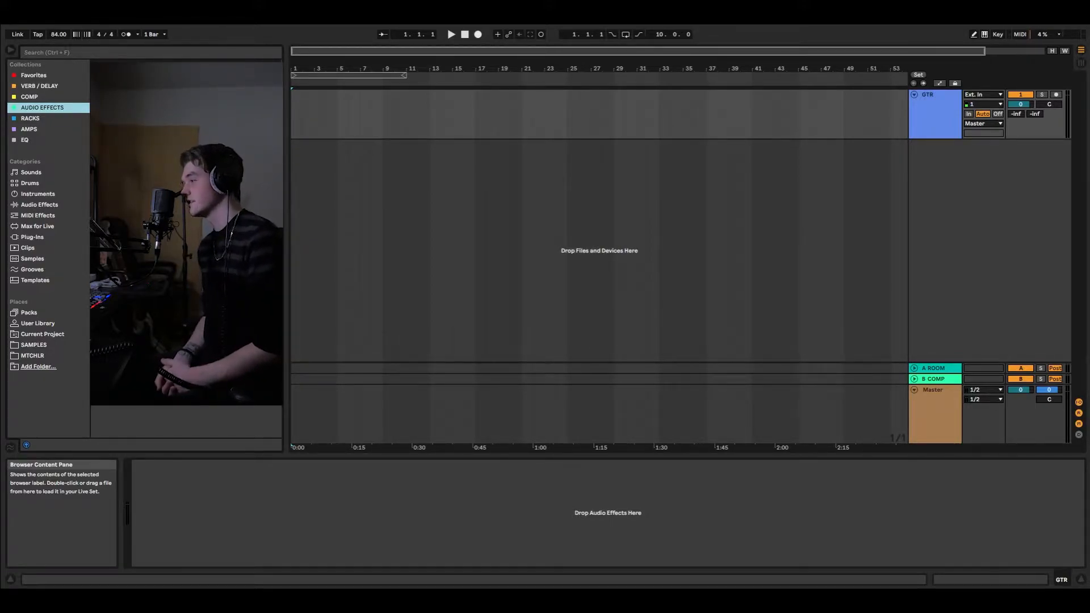
Step: Arm GTR, set the insert marker at 1.1.1 and record a four-bar guitar take
{"action": "left_click", "coordinate": [38, 34]}
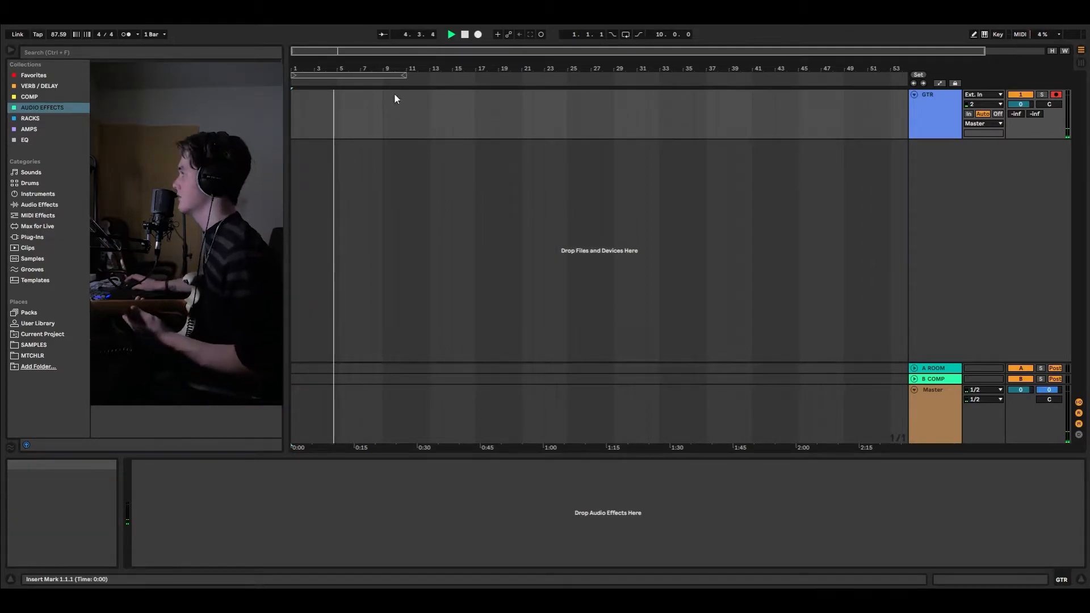
{"action": "left_click", "coordinate": [478, 34]}
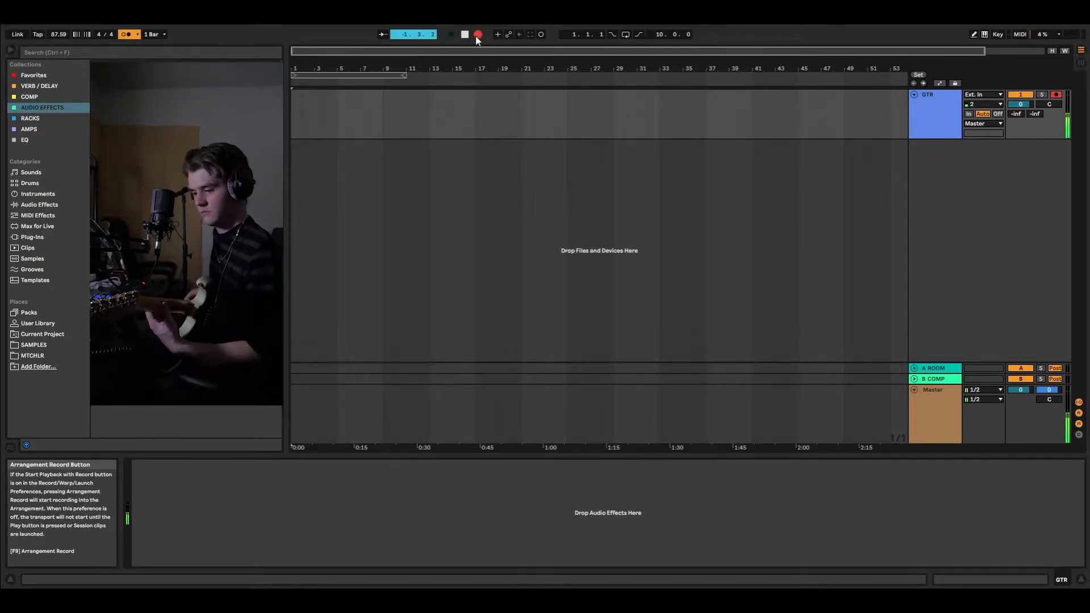
{"action": "left_click", "coordinate": [450, 34]}
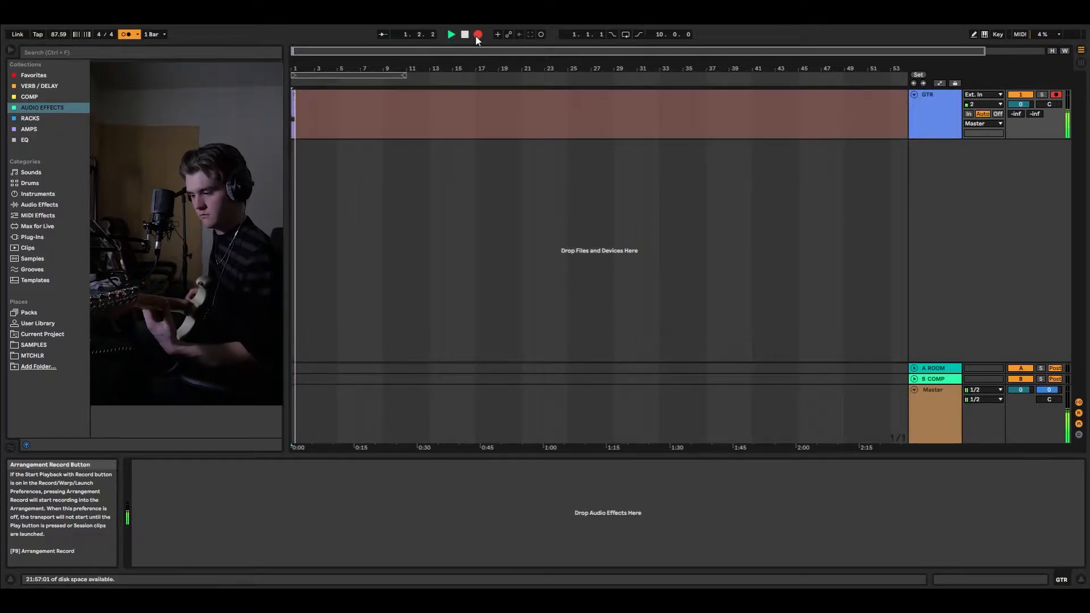
{"action": "left_click", "coordinate": [451, 34]}
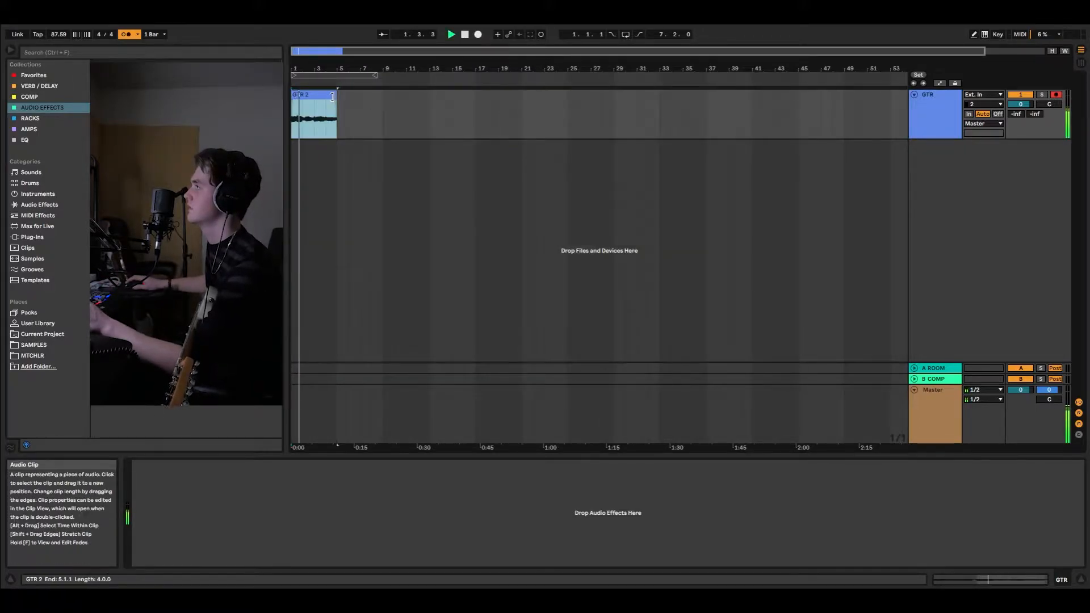
Step: Open the GTR 2 clip, set Warp mode from Complex to Pro and adjust Transpose
{"action": "double_click", "coordinate": [313, 111]}
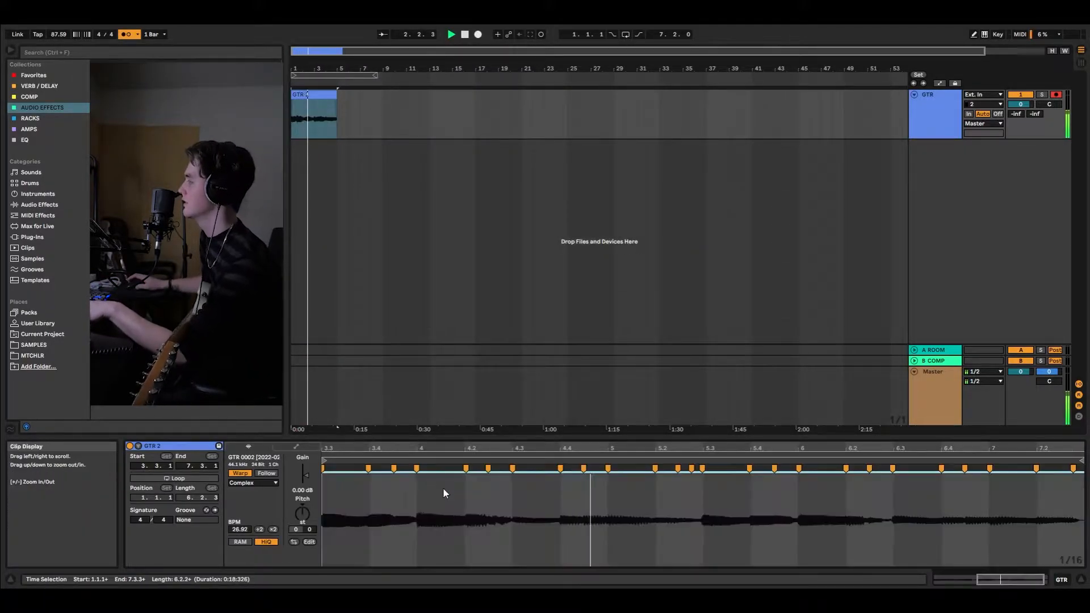
{"action": "left_click", "coordinate": [252, 483]}
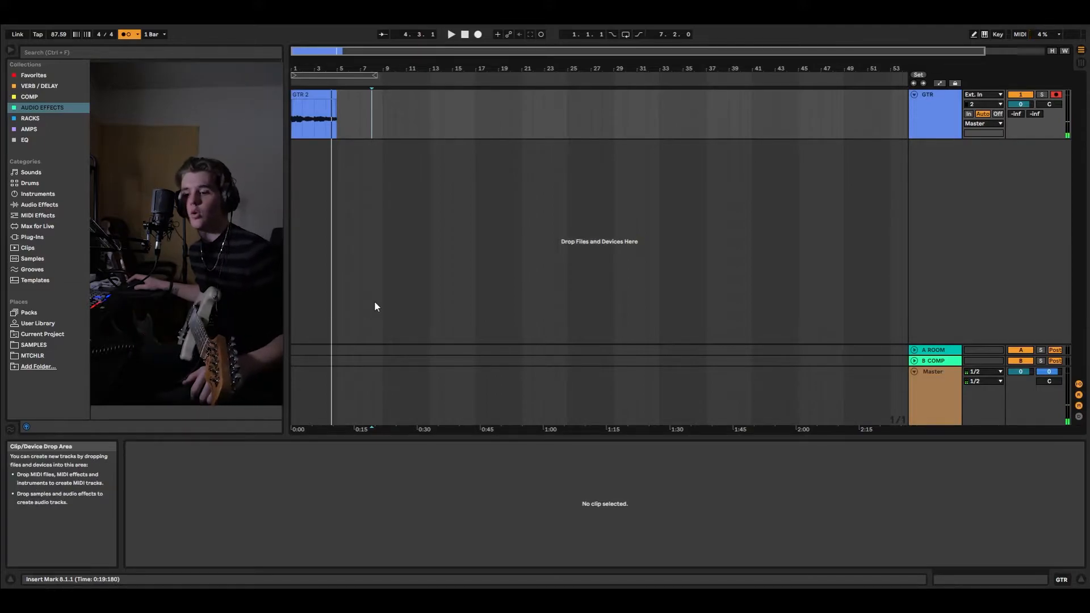
{"action": "mouse_move", "coordinate": [362, 305]}
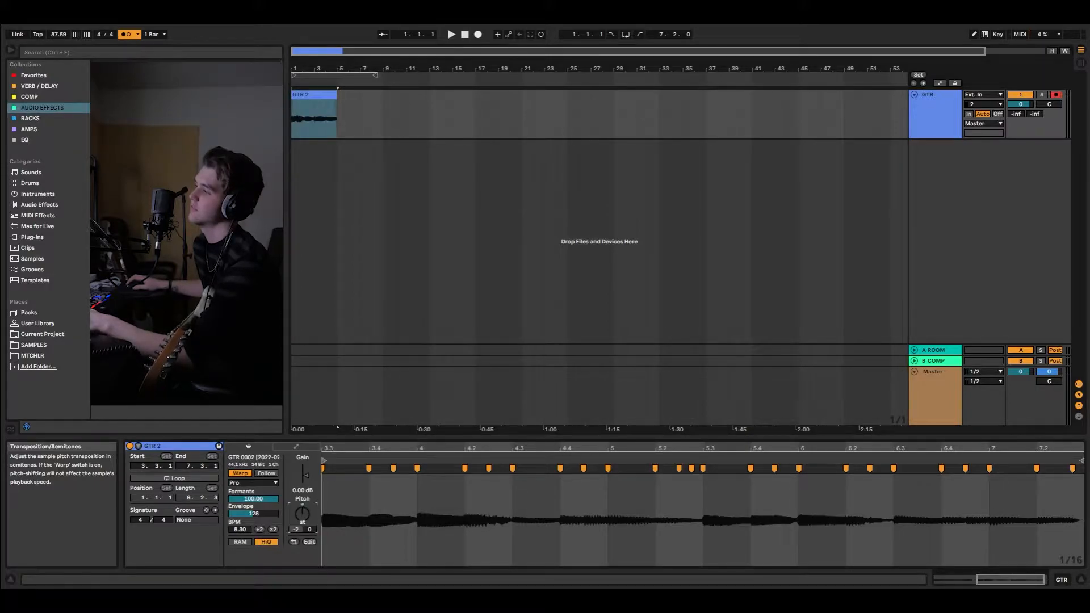
{"action": "left_click", "coordinate": [451, 34]}
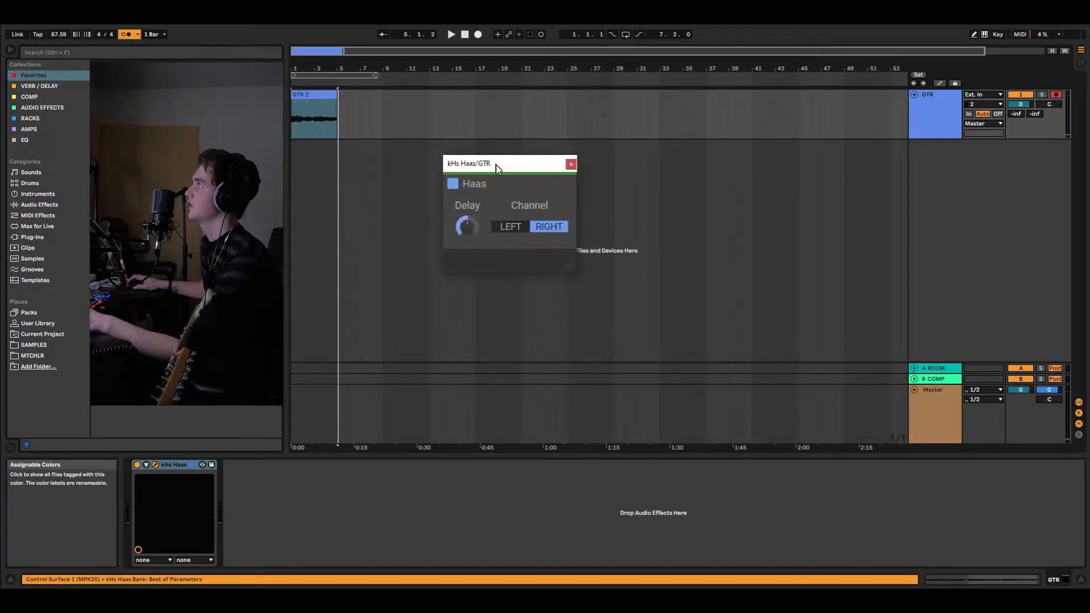
Step: Close kHs Haas, duplicate GTR and add Auto Filter and Chorus-Ensemble to its chain
{"action": "left_click_drag", "start_coordinate": [476, 163], "coordinate": [514, 233]}
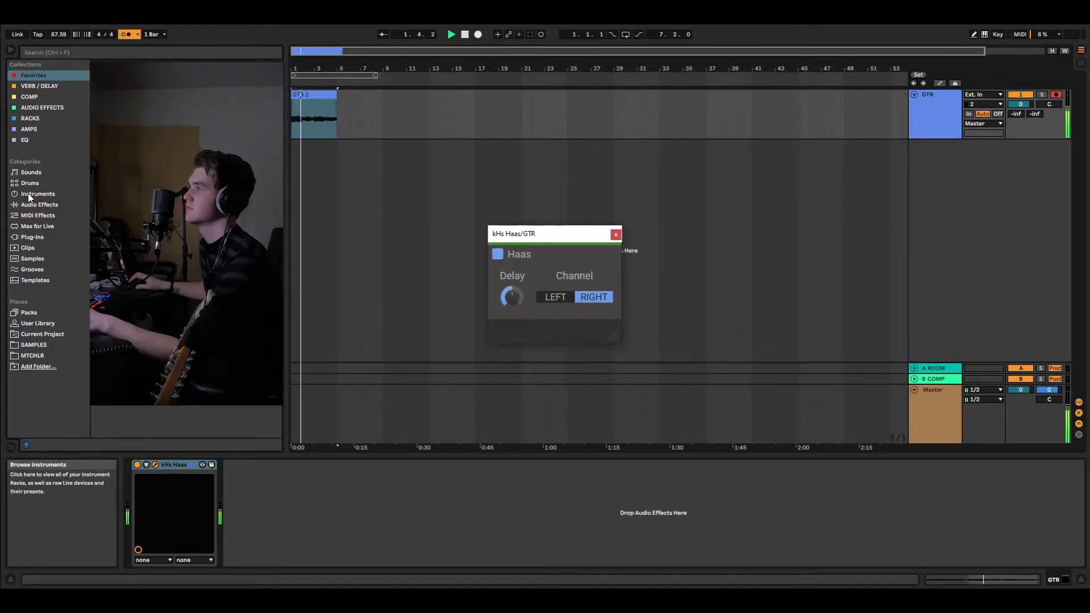
{"action": "left_click", "coordinate": [40, 204]}
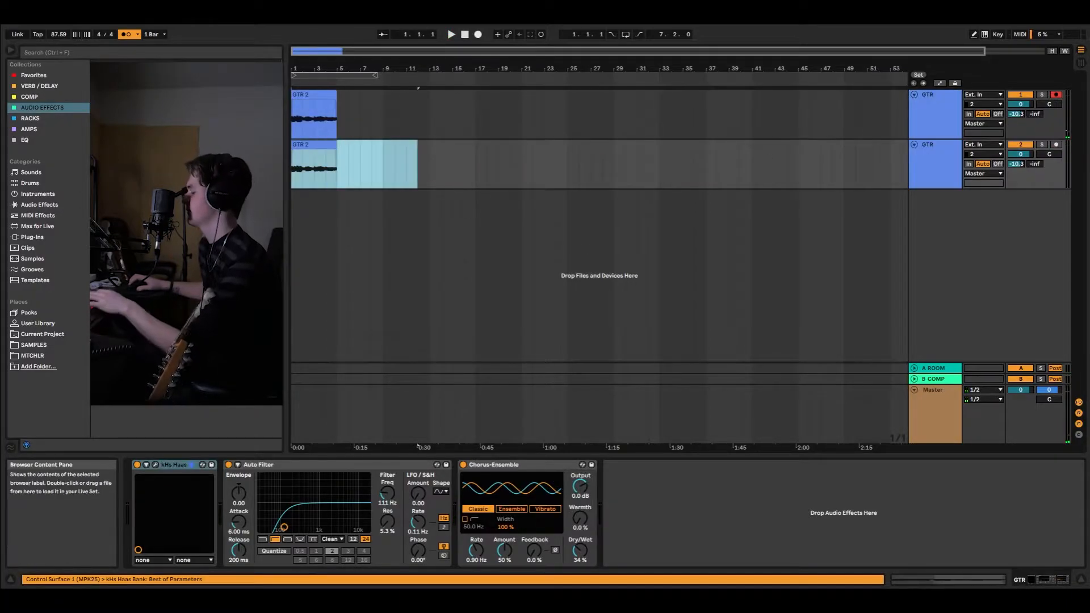
Step: Record a guitar take on the second GTR track, then duplicate it into a third
{"action": "left_click", "coordinate": [451, 35]}
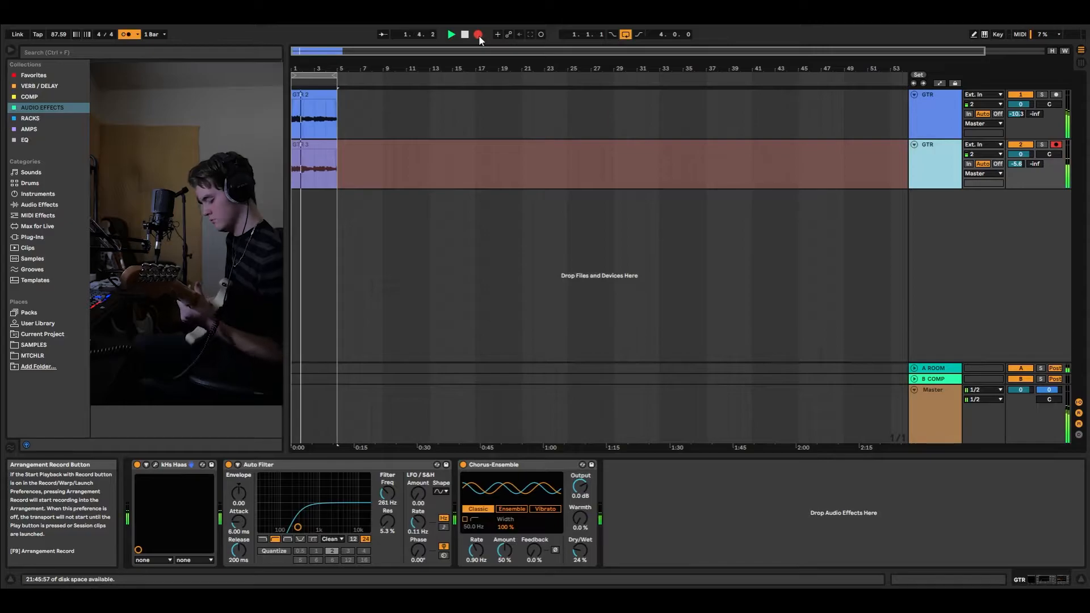
{"action": "left_click", "coordinate": [451, 34]}
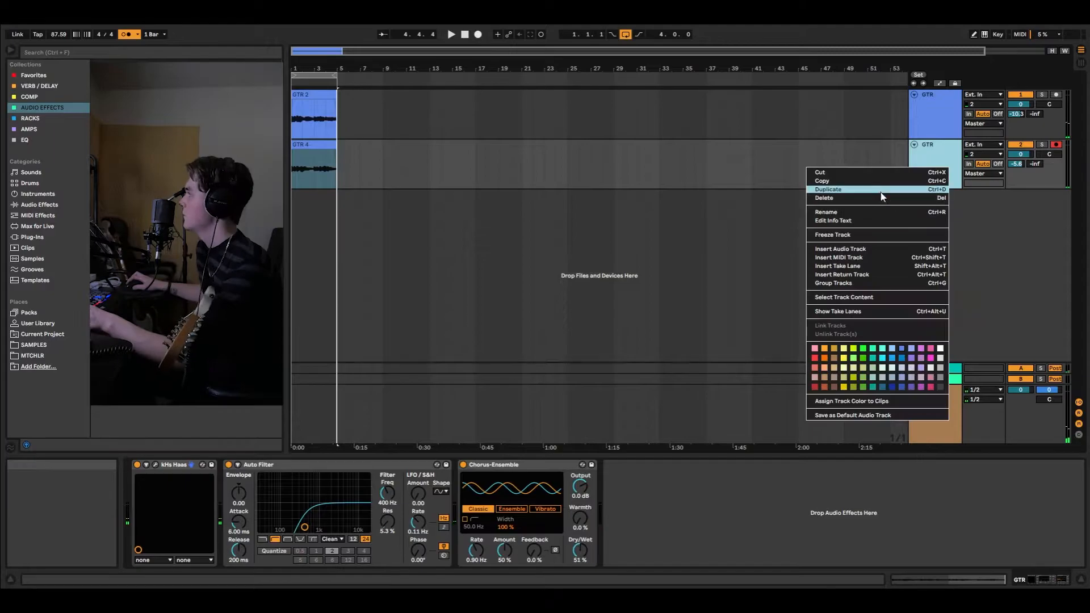
{"action": "left_click", "coordinate": [828, 189]}
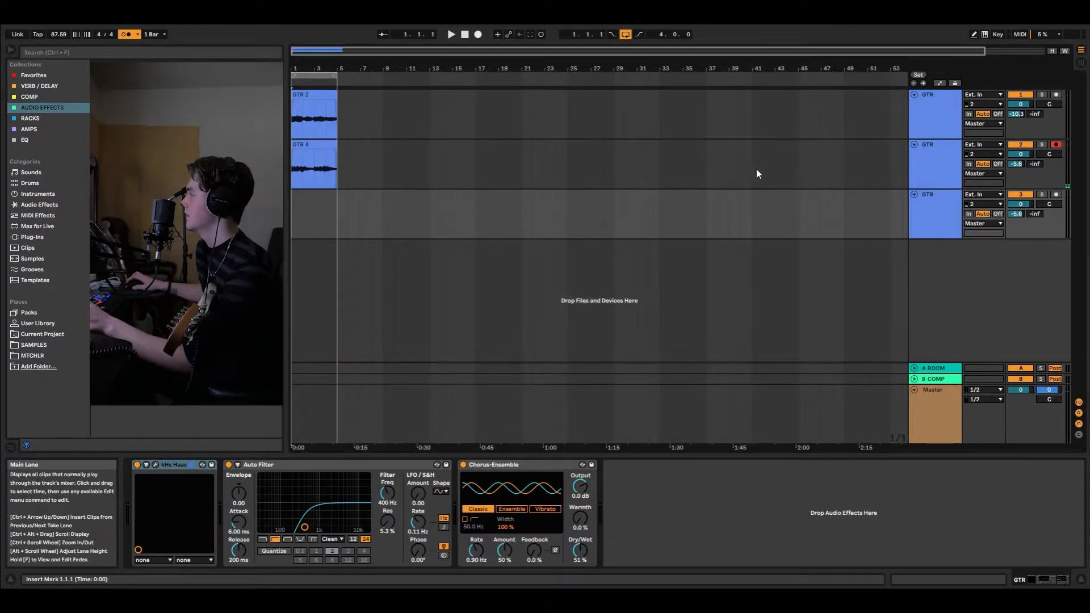
Step: Record GTR 5 on the third track and load RC-20 Retro Color after Chorus-Ensemble
{"action": "left_click", "coordinate": [313, 160]}
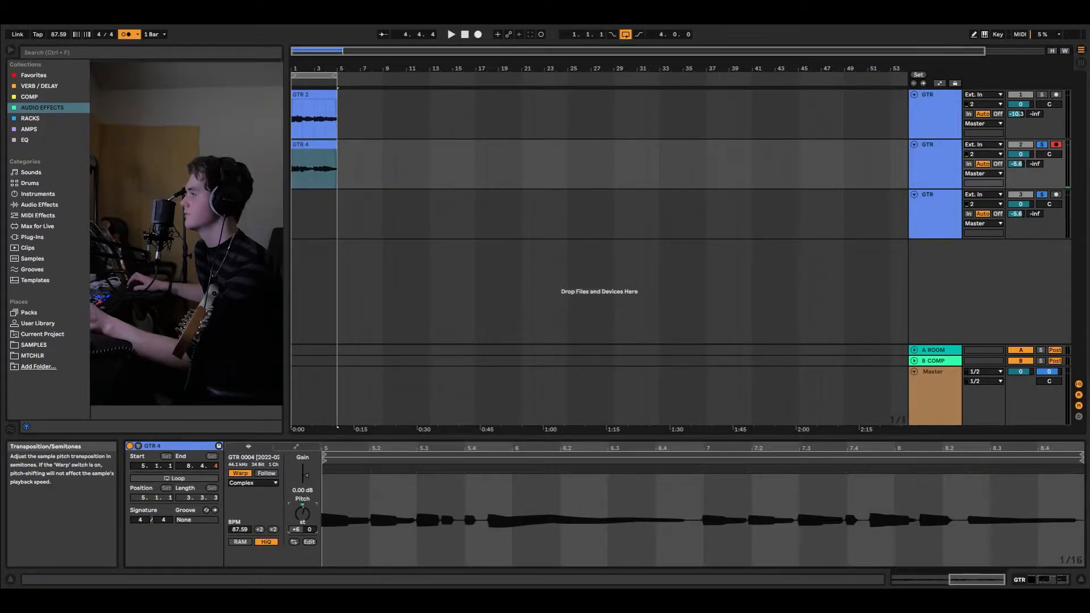
{"action": "left_click", "coordinate": [477, 34]}
{"action": "type", "text": "rc"}
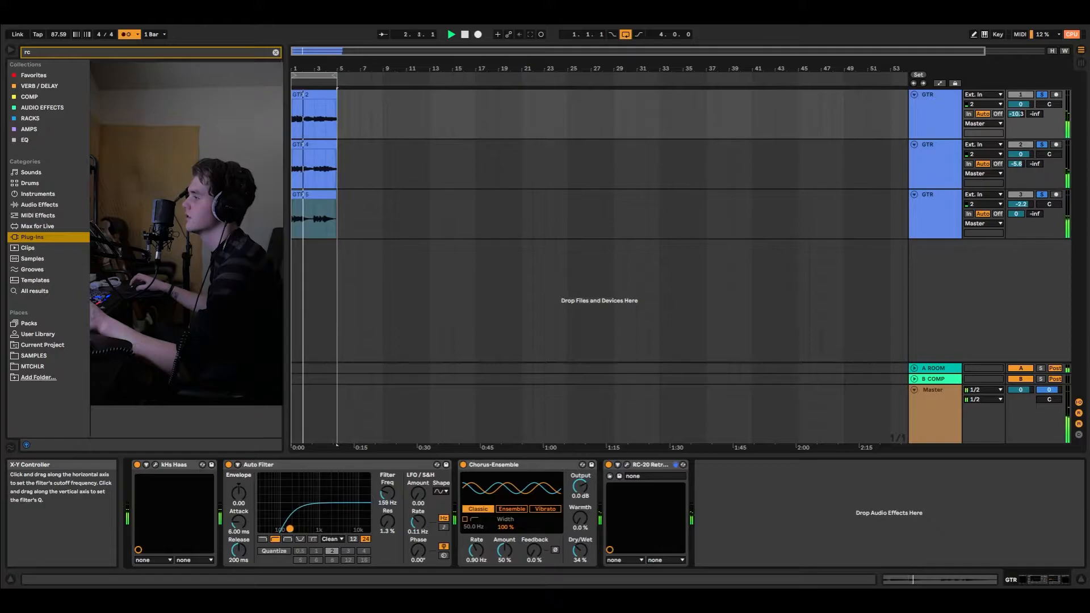
Step: Load the TRAP DRUMS Drum Rack onto a new MIDI track and arm it for recording
{"action": "left_click", "coordinate": [274, 52]}
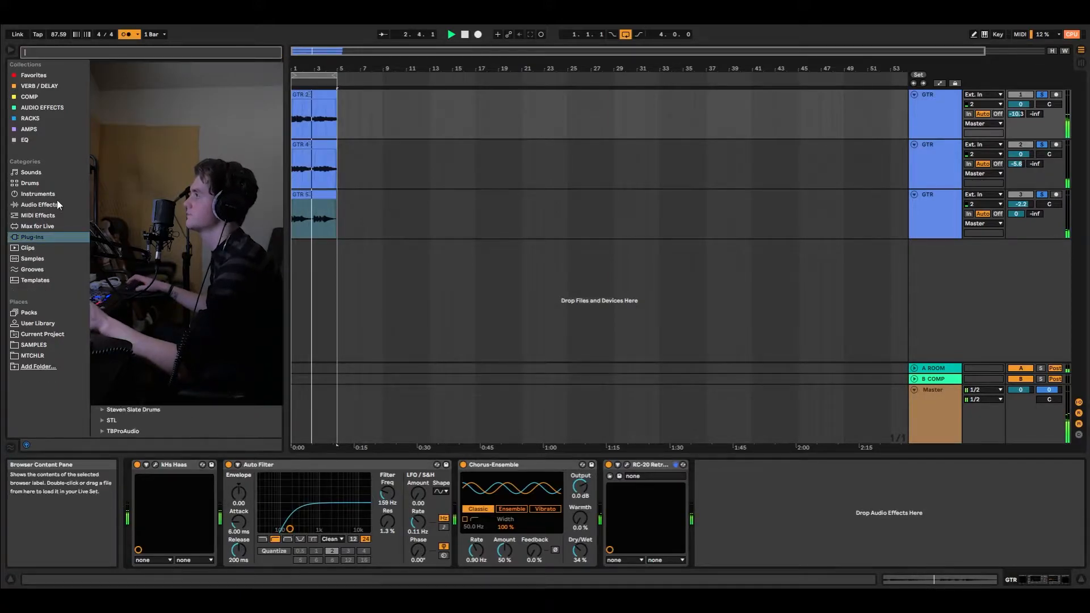
{"action": "left_click", "coordinate": [39, 204]}
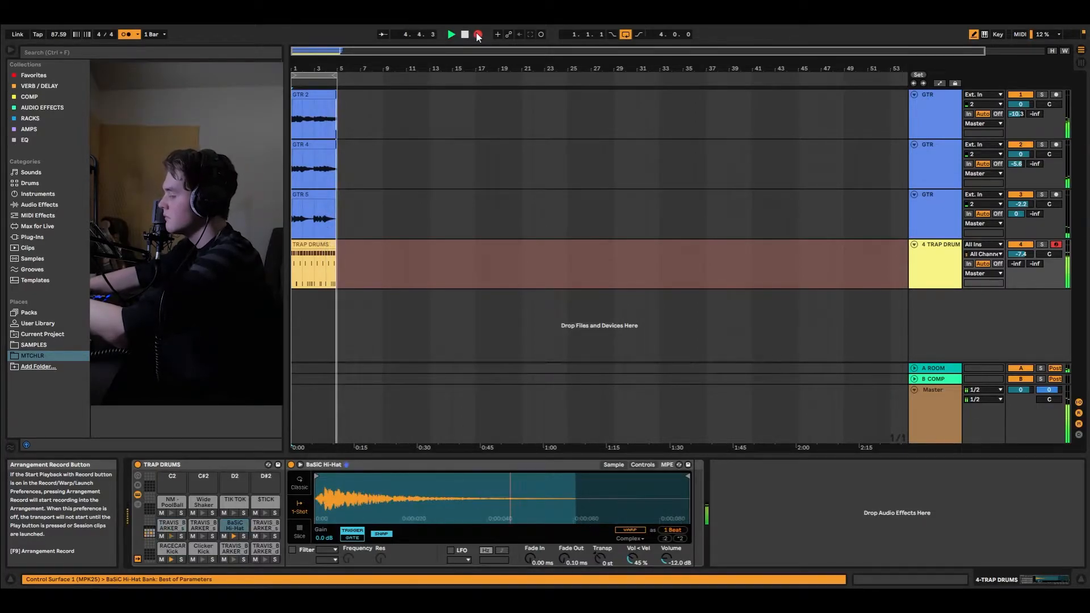
Step: Record a four-bar hi-hat, snare and kick pattern into the TRAP DRUMS clip
{"action": "left_click", "coordinate": [477, 34]}
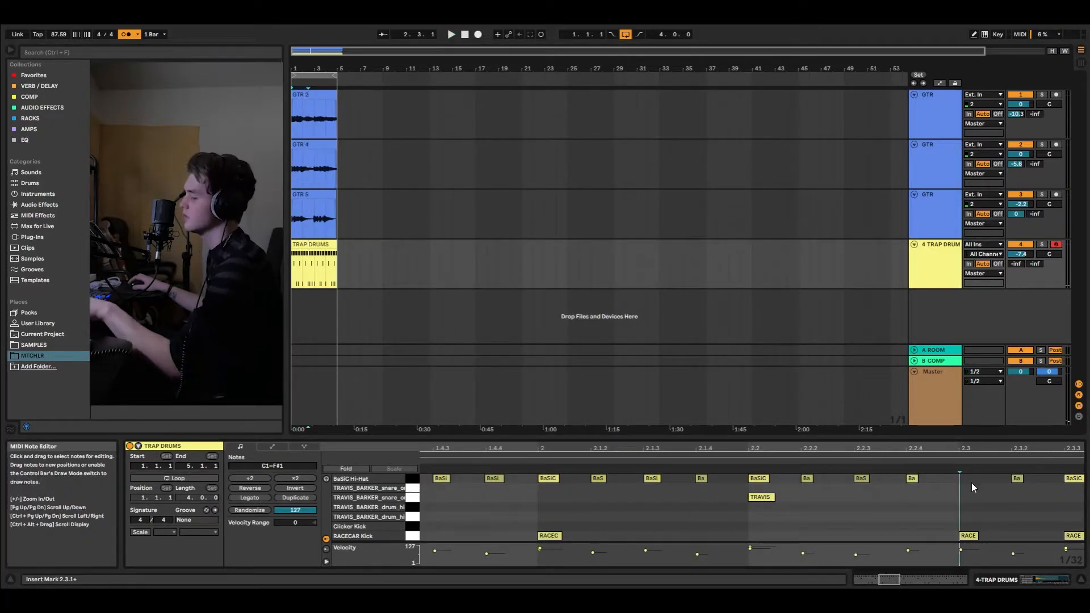
Step: Add extra hi-hat and kick hits to the TRAP DRUMS clip in the MIDI Note Editor
{"action": "left_click", "coordinate": [967, 478]}
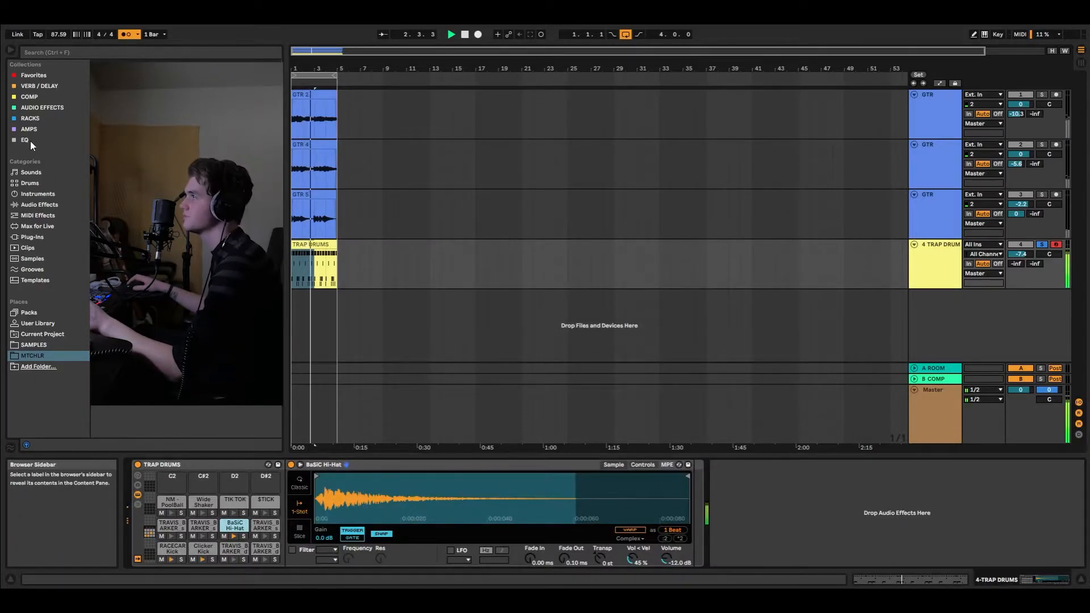
Step: Add Auto Pan and Phaser-Flanger to TRAP DRUMS and raise the Auto Pan Amount
{"action": "left_click", "coordinate": [42, 107]}
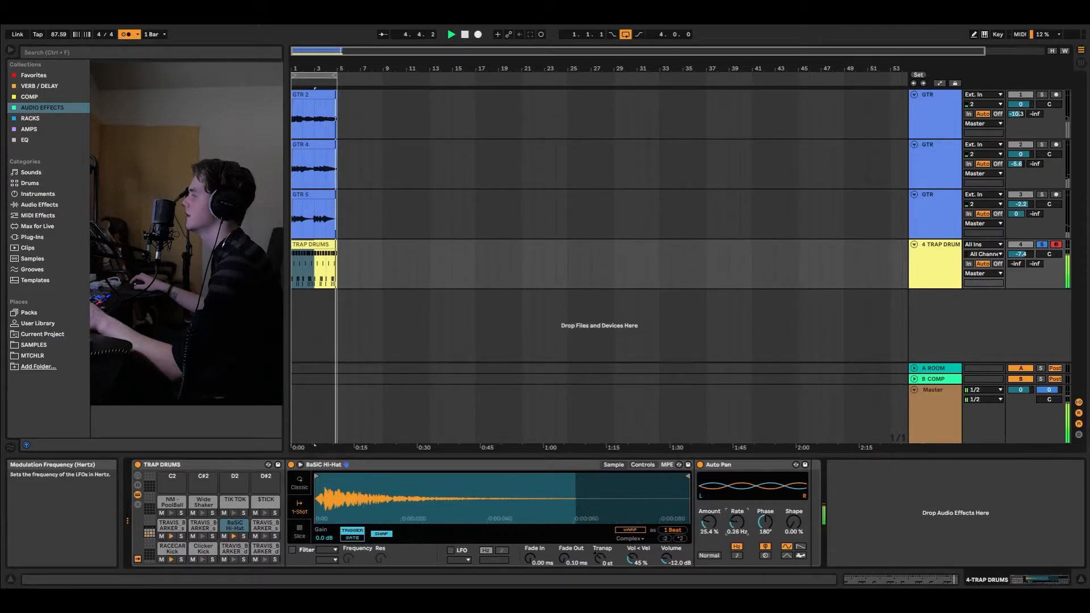
{"action": "left_click_drag", "start_coordinate": [707, 521], "coordinate": [707, 514]}
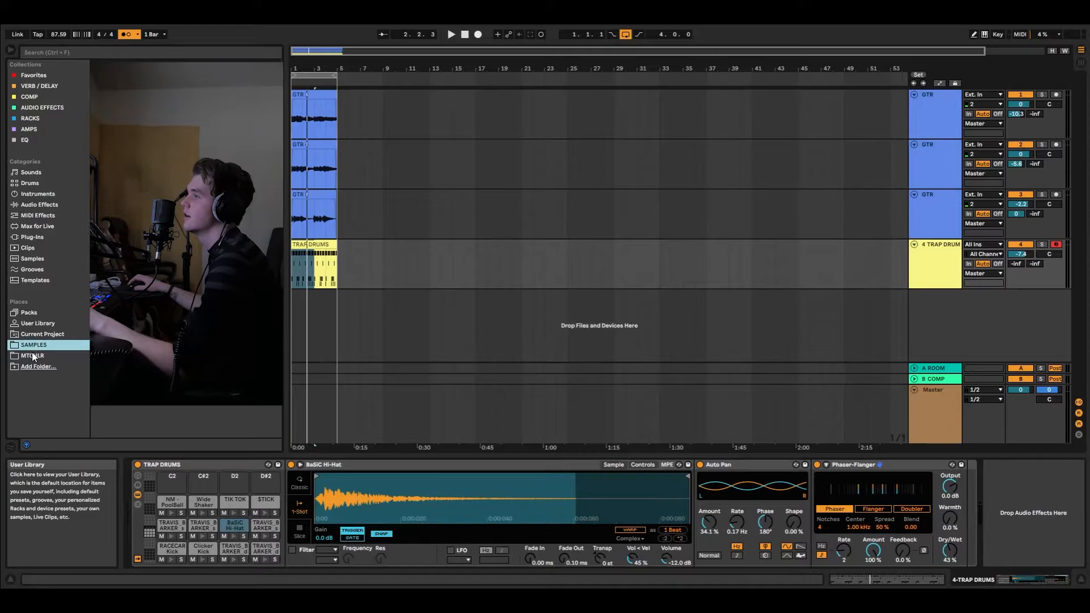
Step: Drag a Cymatics VYPR loop from SAMPLES onto a new track and lower its volume
{"action": "left_click", "coordinate": [33, 345]}
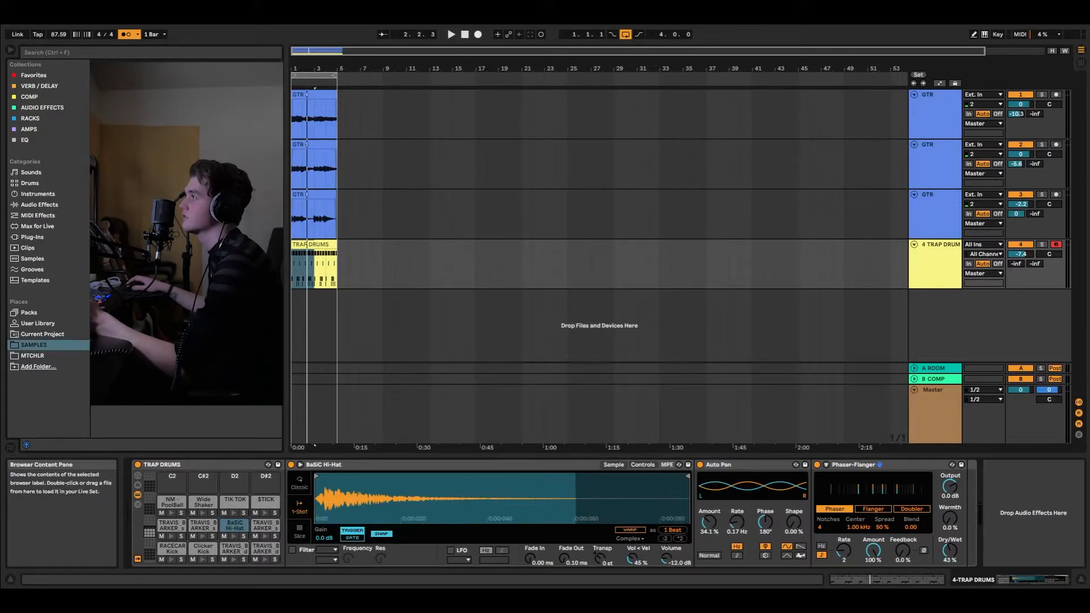
{"action": "left_click", "coordinate": [33, 345]}
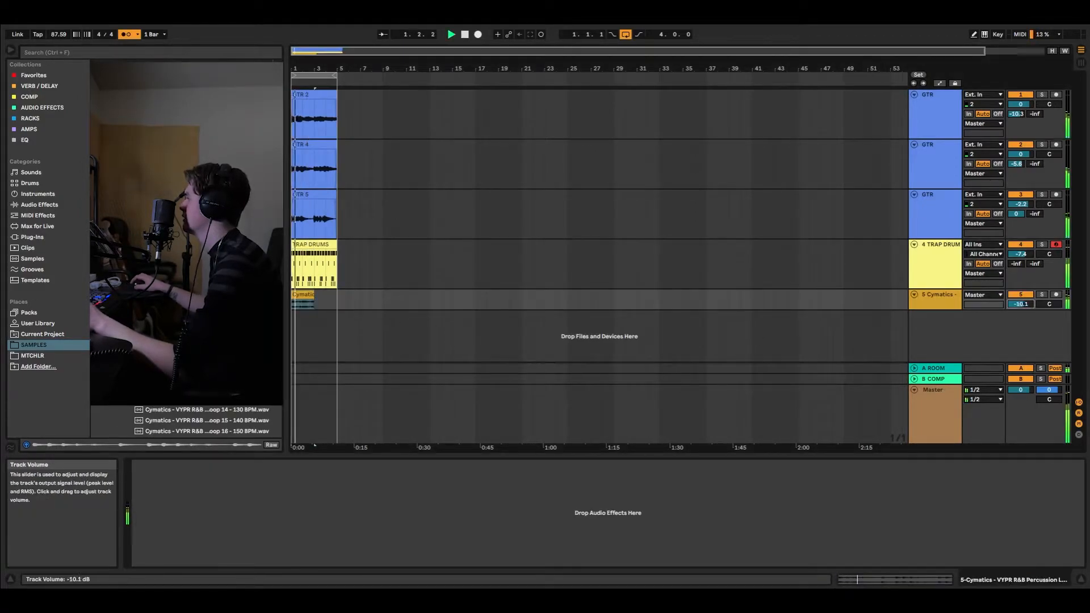
{"action": "left_click_drag", "start_coordinate": [1020, 304], "coordinate": [1019, 309]}
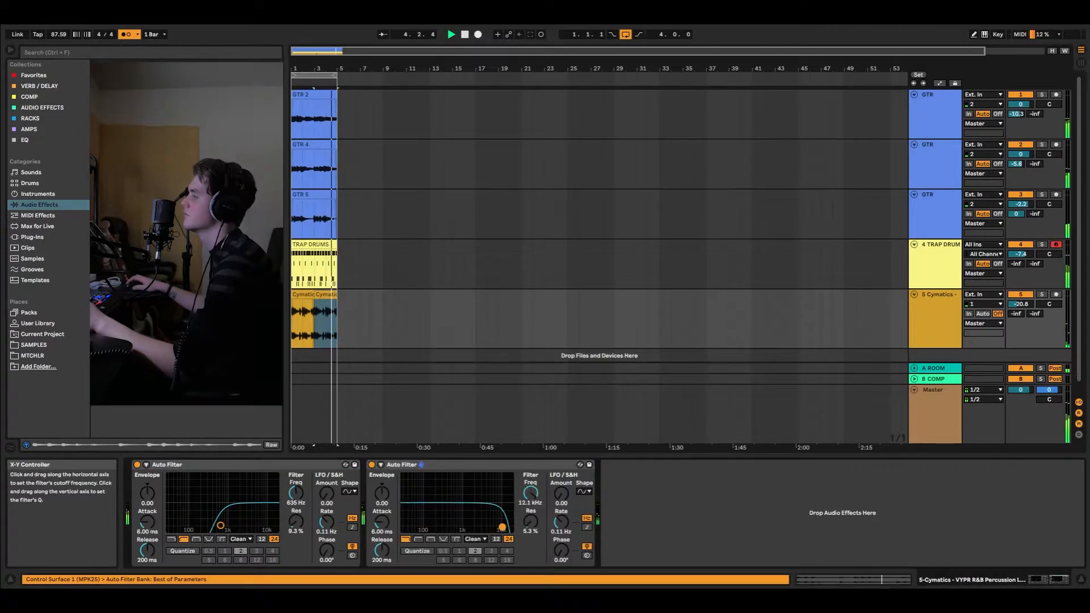
Step: Pull the second Auto Filter's cutoff down to about 3.37 kHz with added resonance, then search the browser for 'serum'
{"action": "left_click_drag", "start_coordinate": [501, 526], "coordinate": [491, 528]}
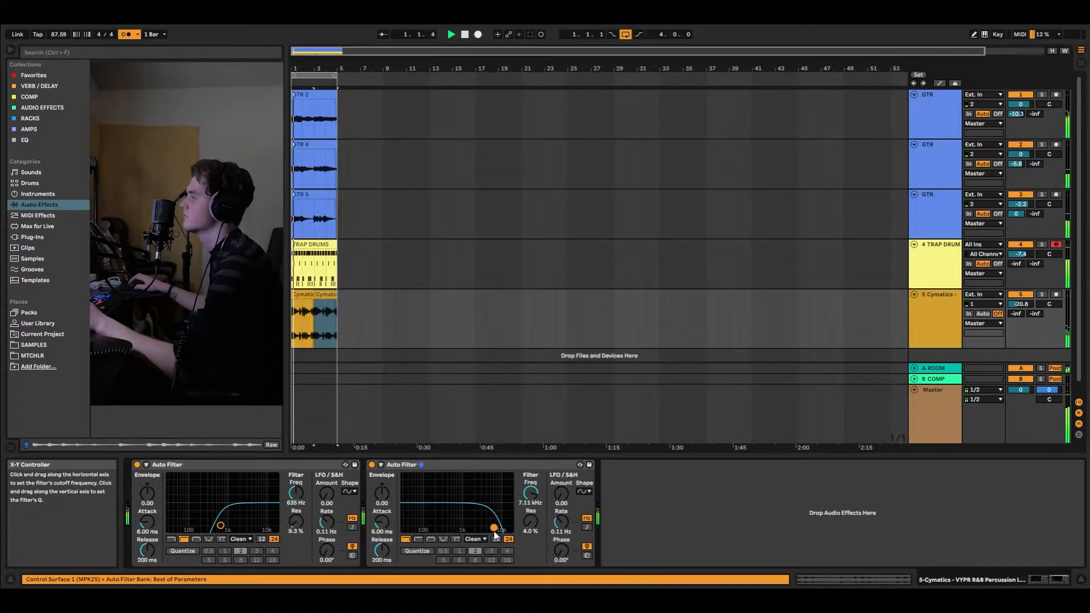
{"action": "left_click_drag", "start_coordinate": [494, 528], "coordinate": [479, 524]}
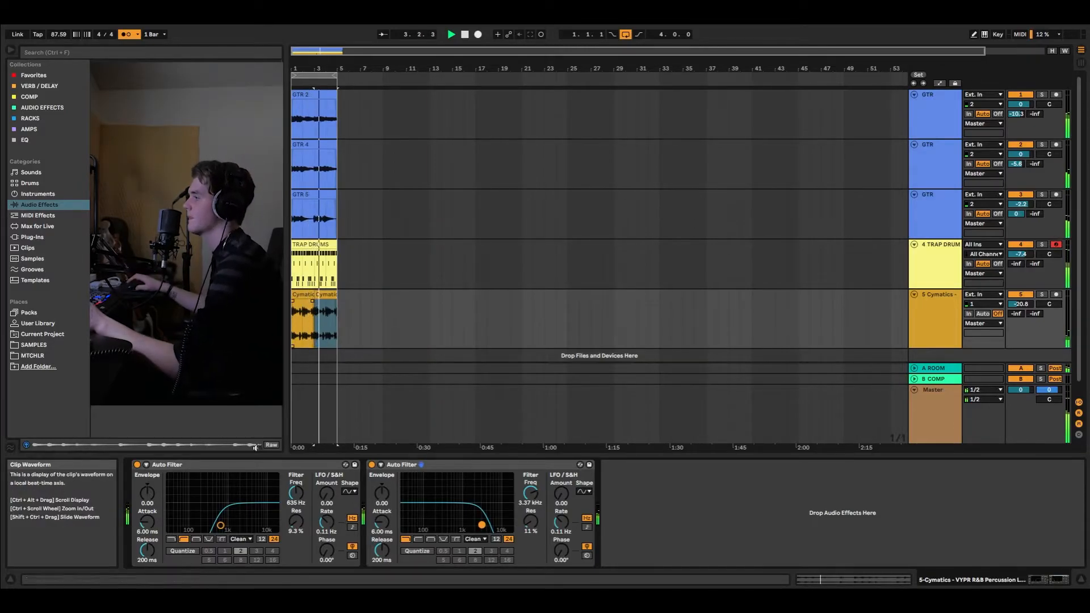
{"action": "left_click", "coordinate": [32, 236]}
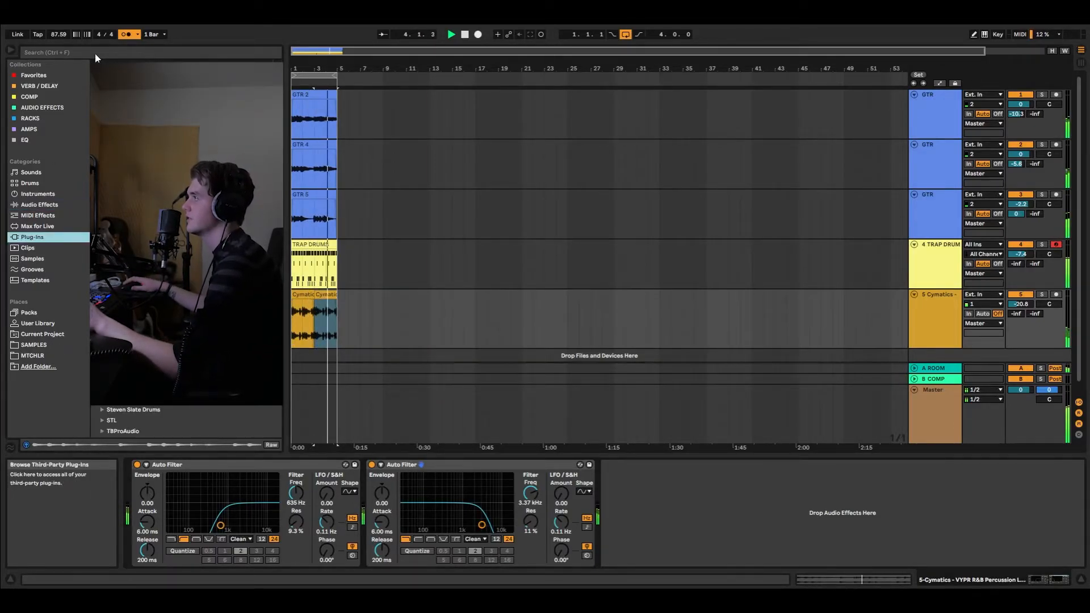
{"action": "type", "text": "serum"}
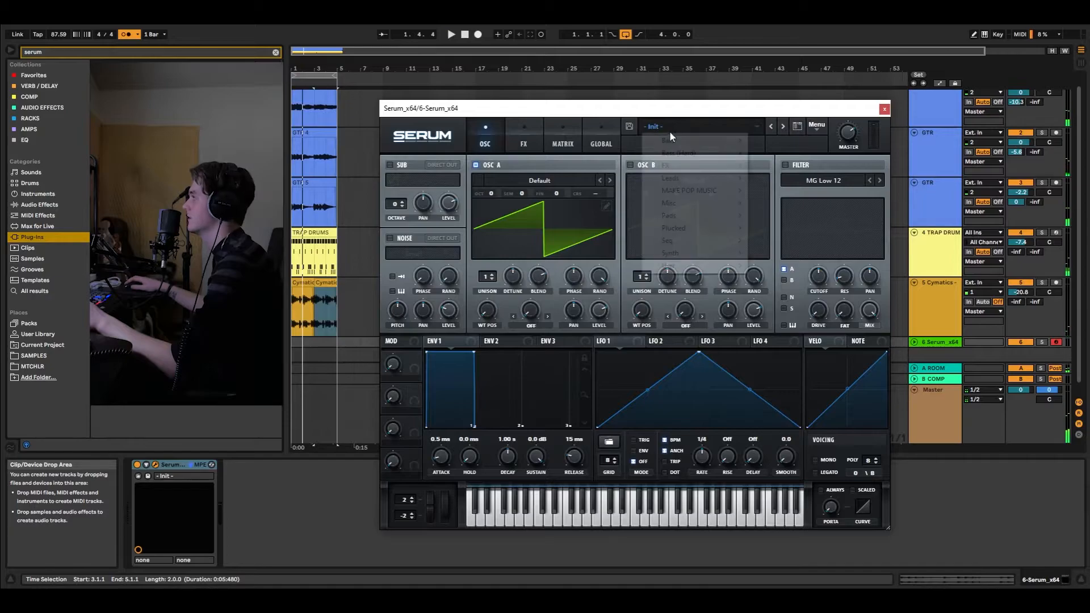
{"action": "mouse_move", "coordinate": [817, 227]}
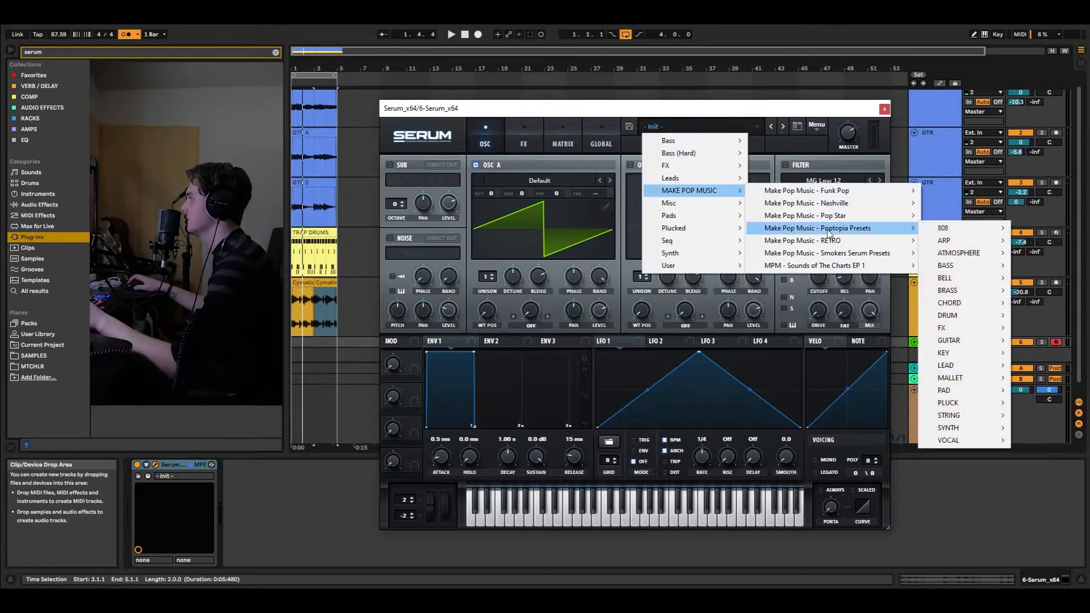
{"action": "mouse_move", "coordinate": [805, 191]}
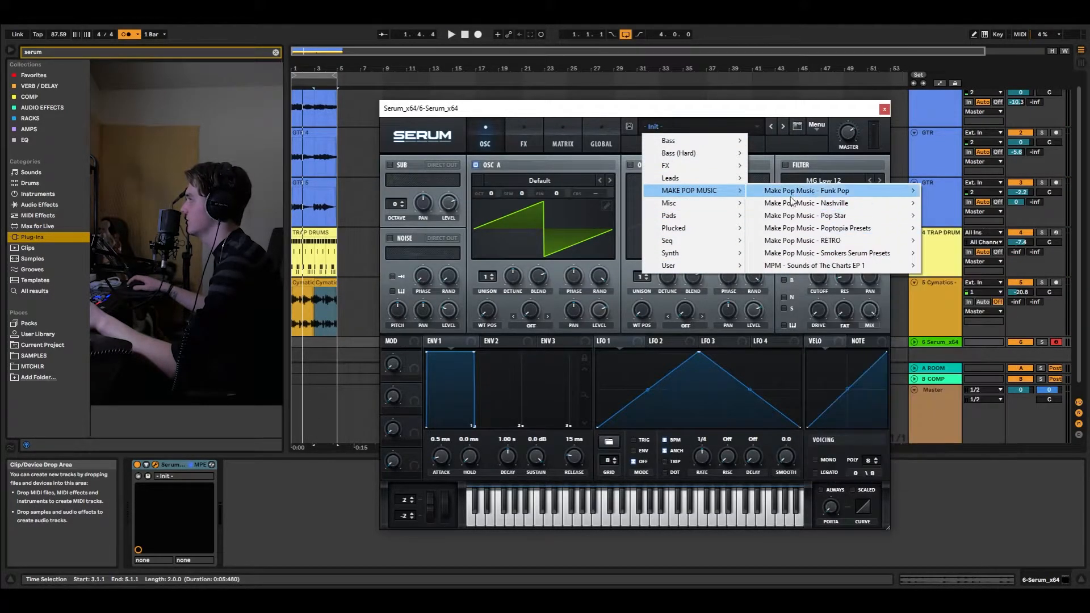
{"action": "mouse_move", "coordinate": [817, 229]}
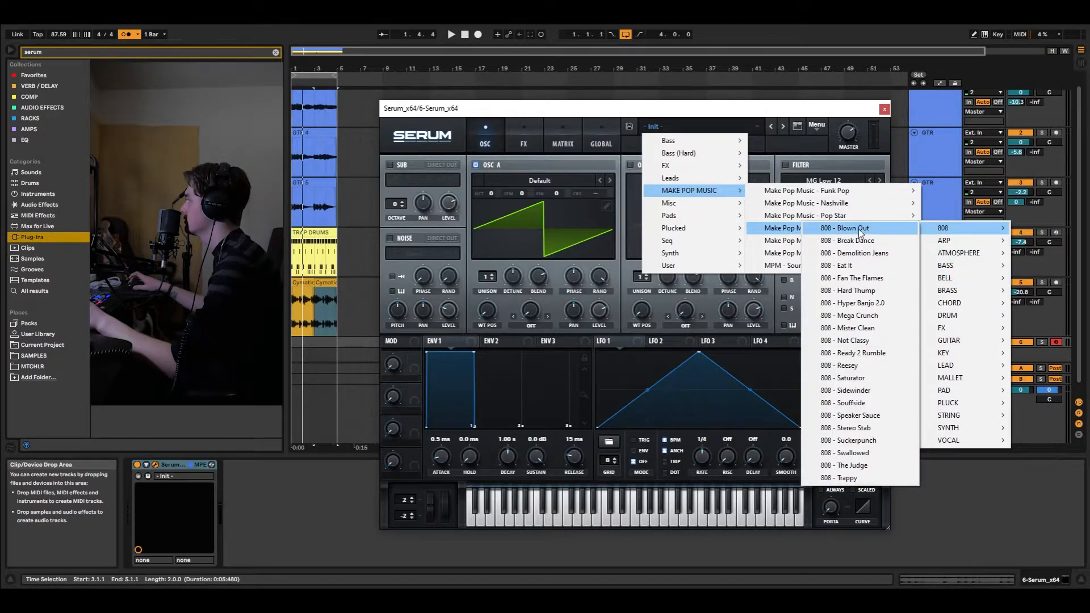
{"action": "mouse_move", "coordinate": [848, 440]}
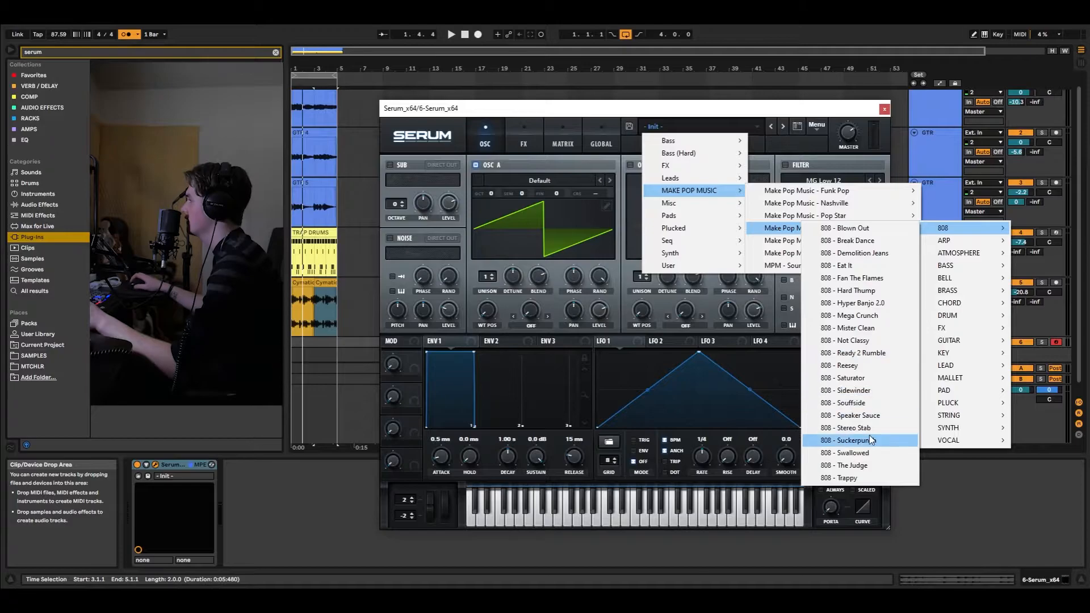
Step: Load the 808 - Fan The Flames preset, reshape ENV 1's amplitude envelope and close the Serum window
{"action": "left_click", "coordinate": [839, 478]}
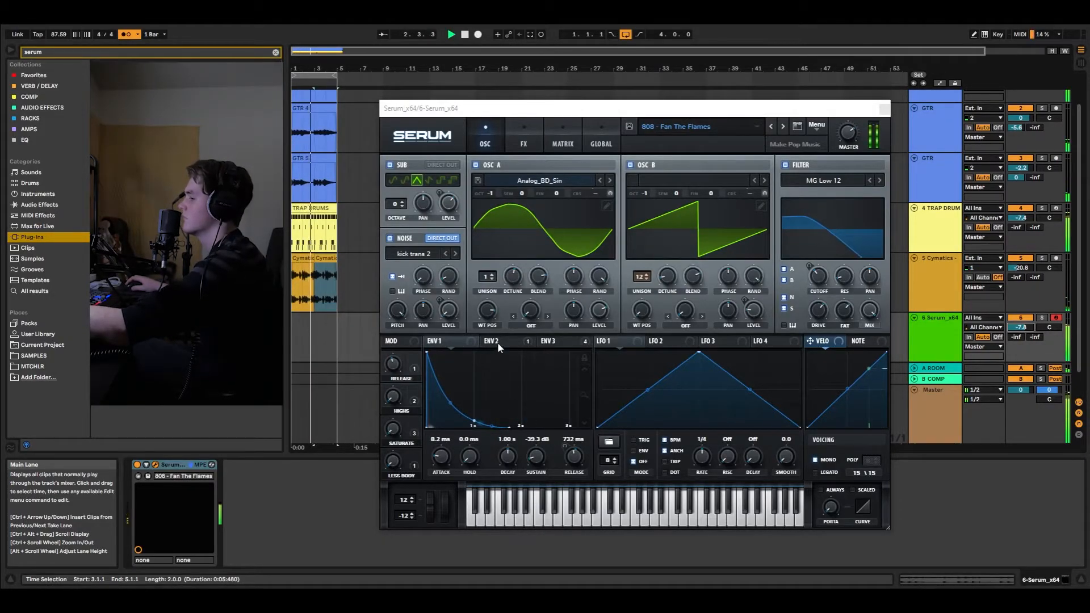
{"action": "left_click", "coordinate": [491, 340]}
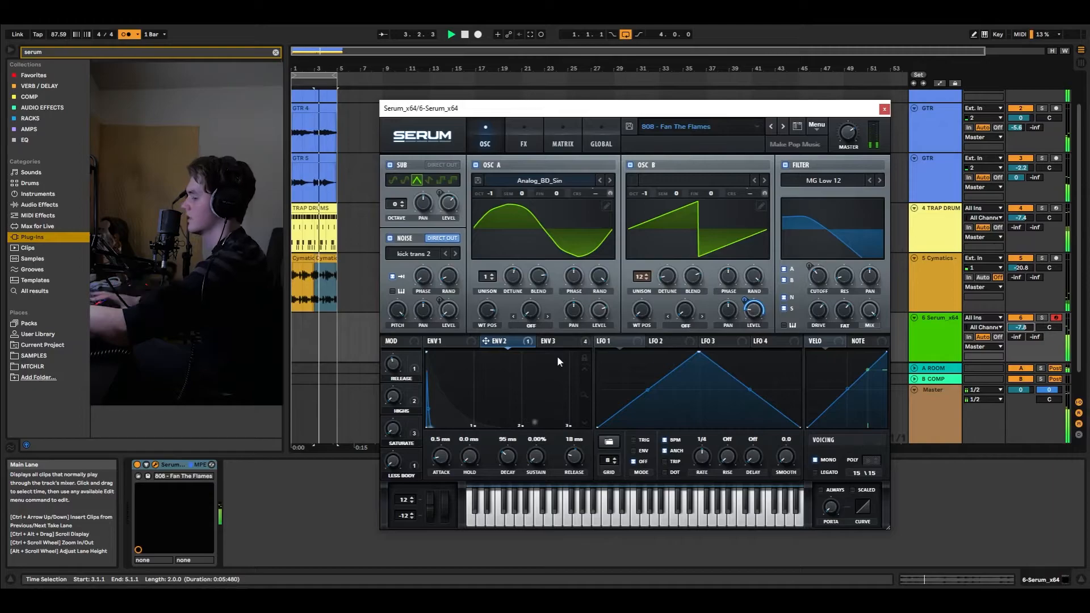
{"action": "left_click", "coordinate": [436, 340]}
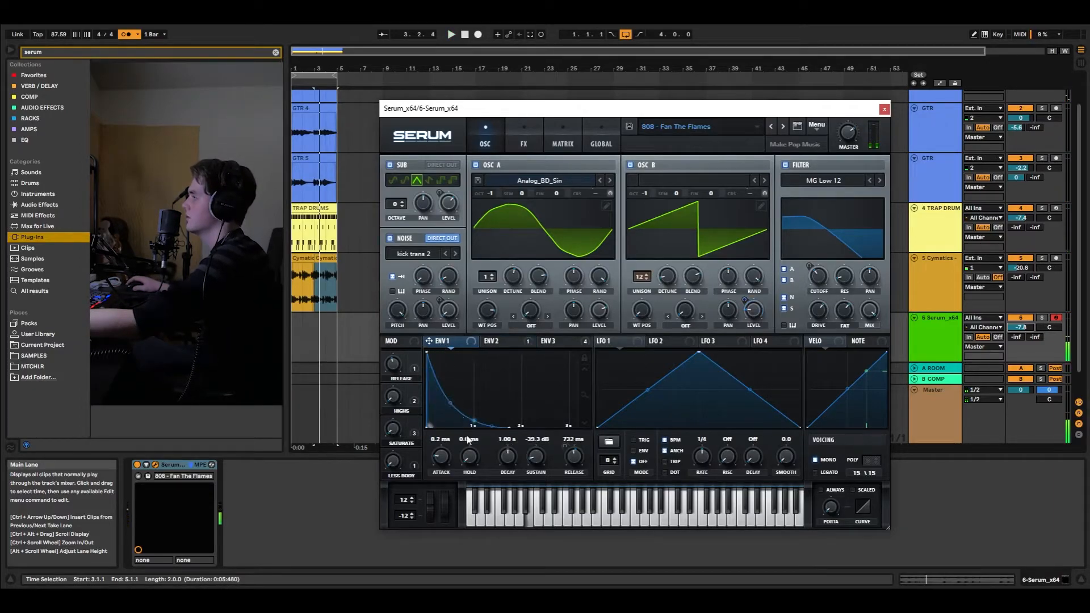
{"action": "left_click_drag", "start_coordinate": [479, 399], "coordinate": [479, 386]}
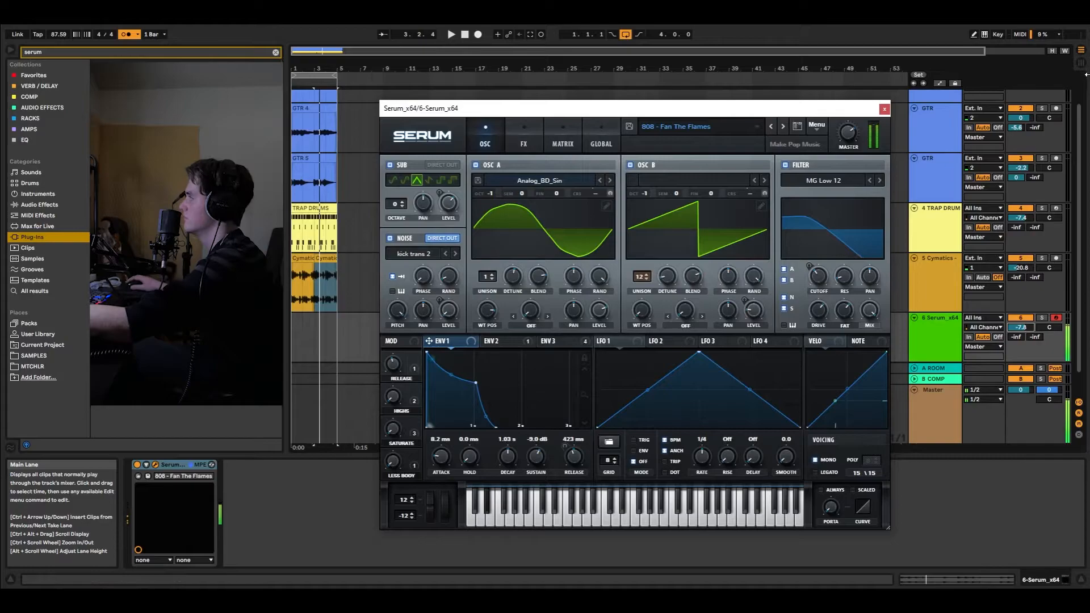
{"action": "left_click", "coordinate": [883, 109]}
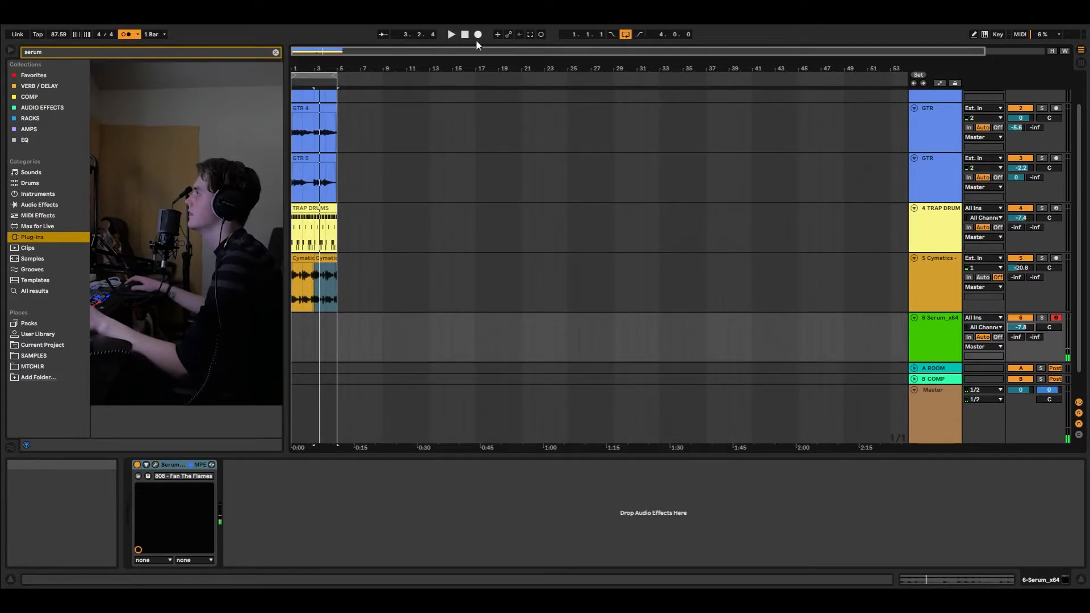
Step: Arrangement-record a short 808 MIDI clip from the keyboard onto the Serum track
{"action": "left_click", "coordinate": [451, 34]}
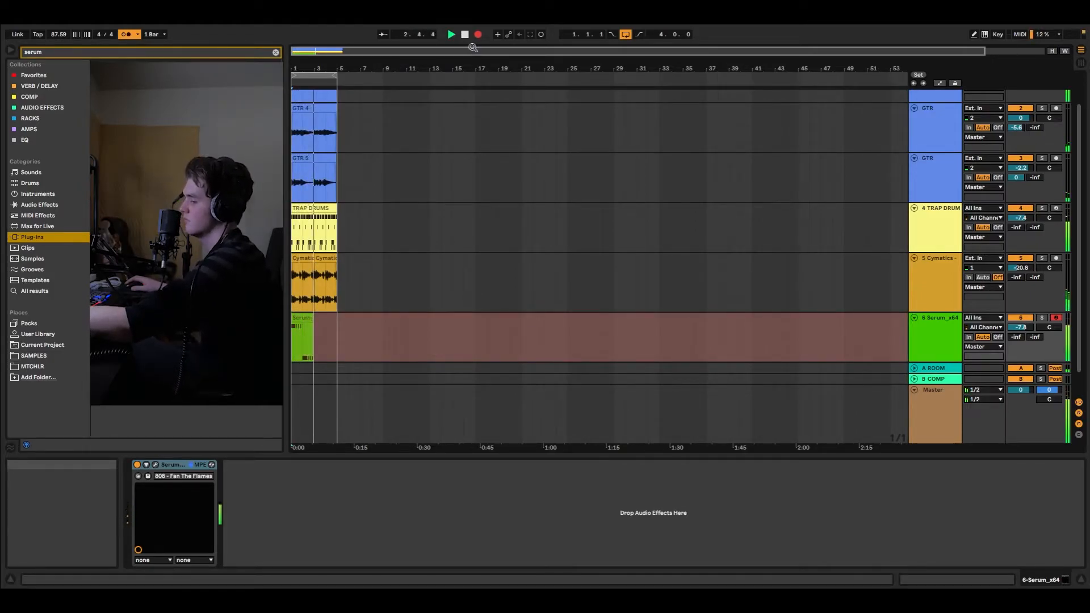
{"action": "double_click", "coordinate": [313, 338]}
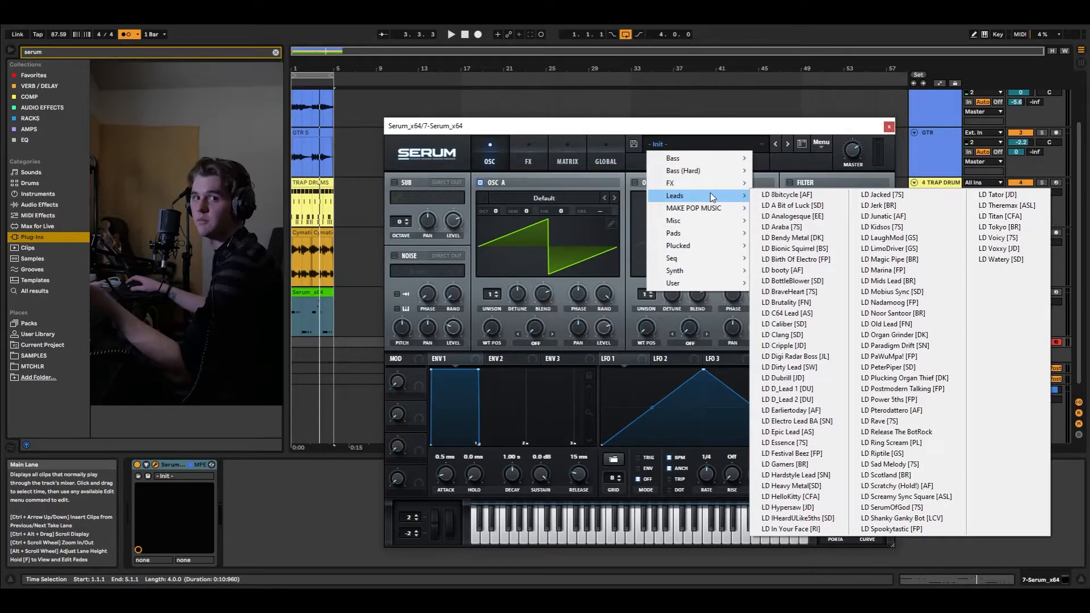
{"action": "mouse_move", "coordinate": [692, 207]}
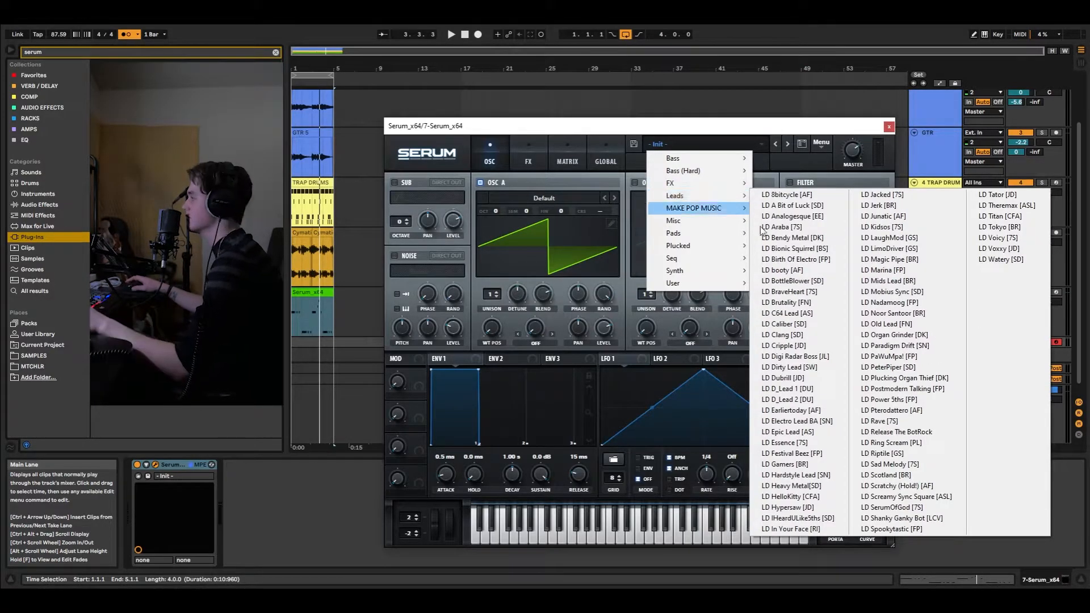
Step: Browse the Make Pop Music preset collection for the second Serum track
{"action": "left_click", "coordinate": [478, 34]}
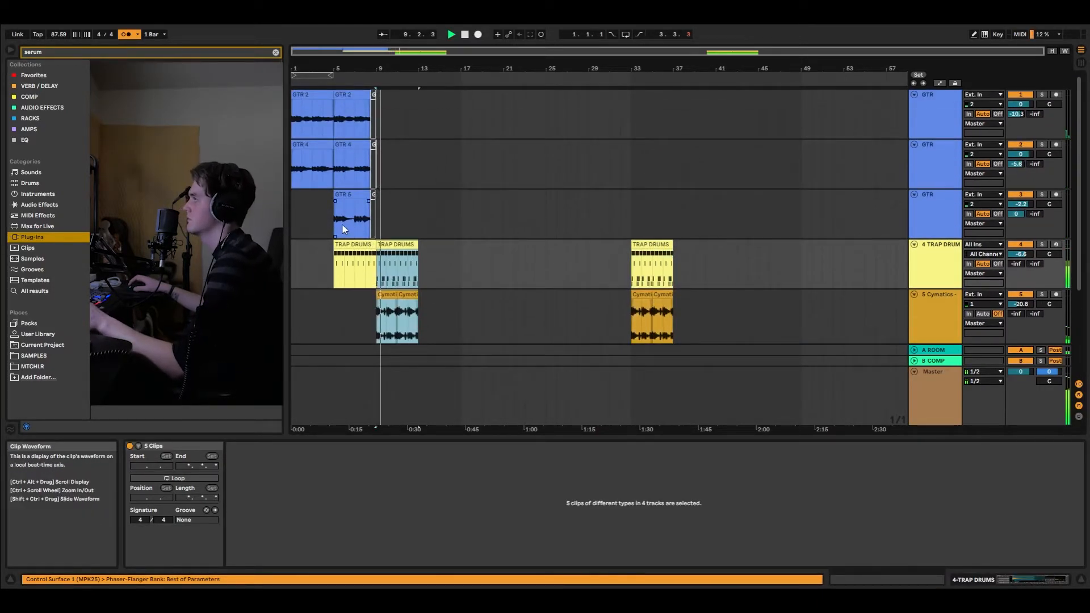
Step: Duplicate the opening guitar, trap drums and Cymatics clips to fill the later bars of the song
{"action": "left_click", "coordinate": [311, 115]}
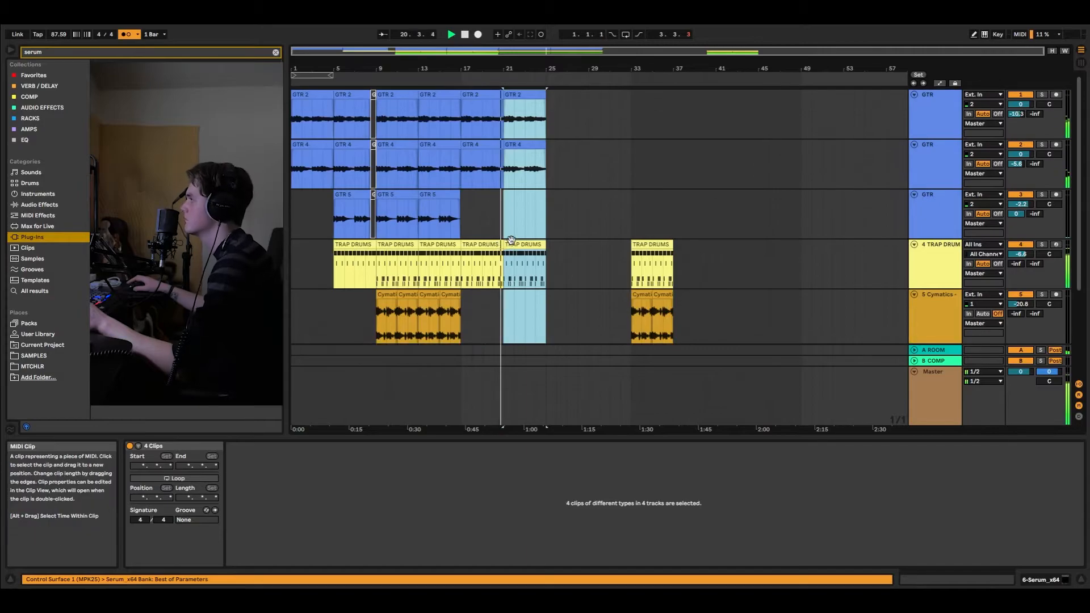
{"action": "double_click", "coordinate": [523, 265]}
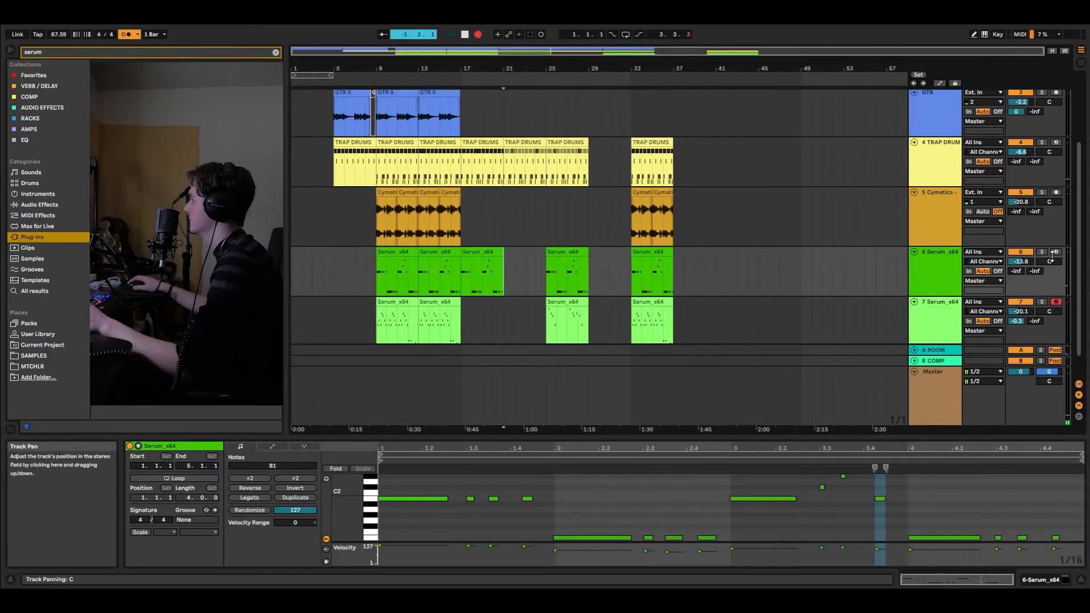
Step: Place the Serum MIDI clips along tracks 6 and 7 beside the drums and Cymatics loop
{"action": "left_click", "coordinate": [1054, 252]}
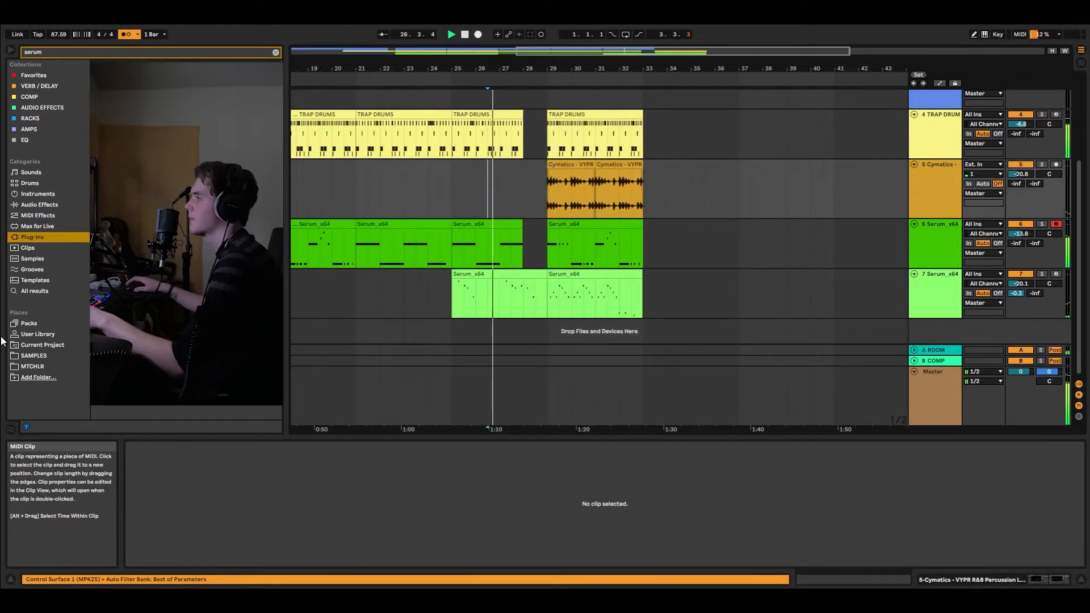
Step: Clear the serum search and pull the KSHMR_Crash_12 sample onto a new track near bar 25
{"action": "left_click", "coordinate": [32, 356]}
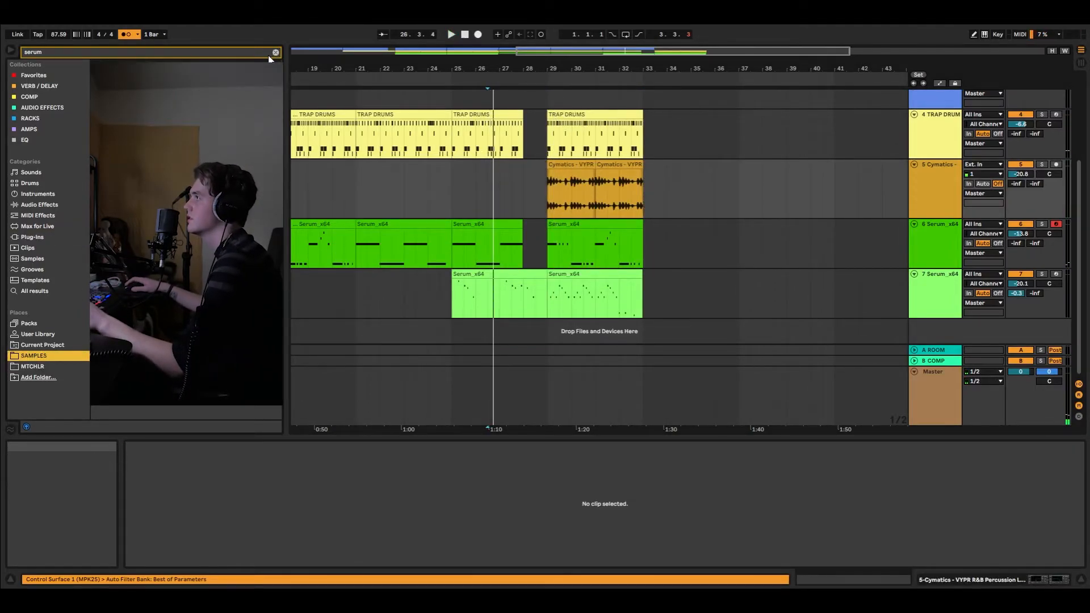
{"action": "left_click", "coordinate": [275, 53]}
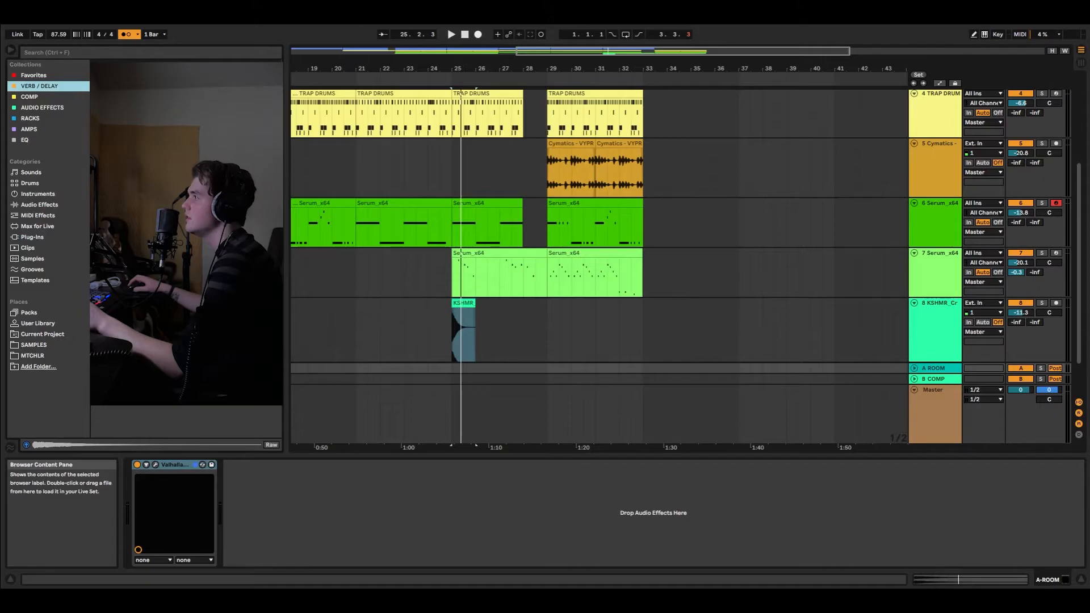
Step: Give the crash a long Valhalla VintageVerb reverb, dismissing the Supermassive window, and close the plugin
{"action": "left_click", "coordinate": [464, 322]}
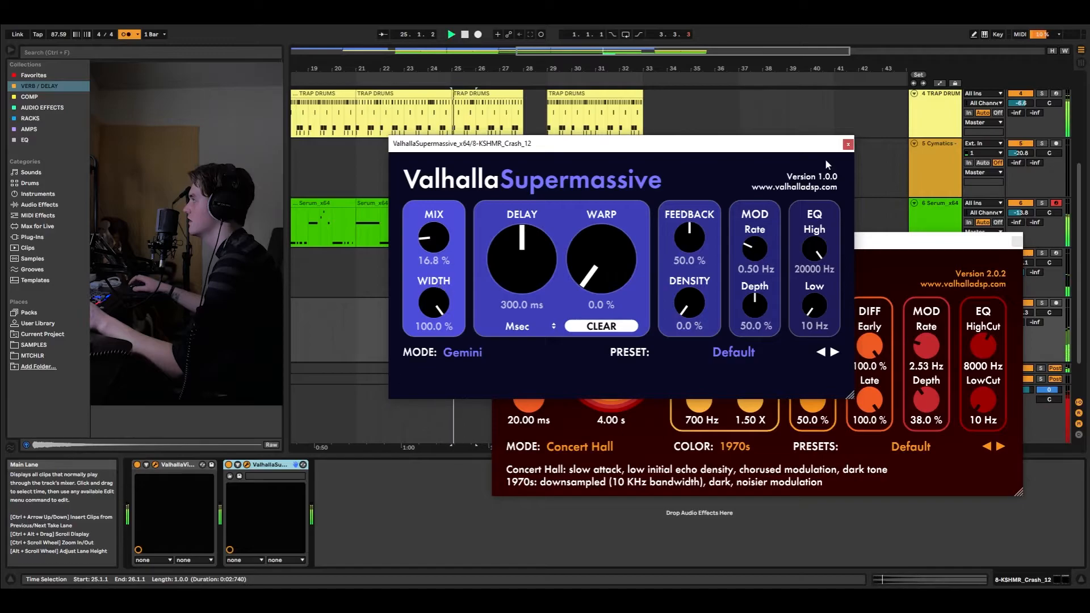
{"action": "left_click", "coordinate": [847, 144]}
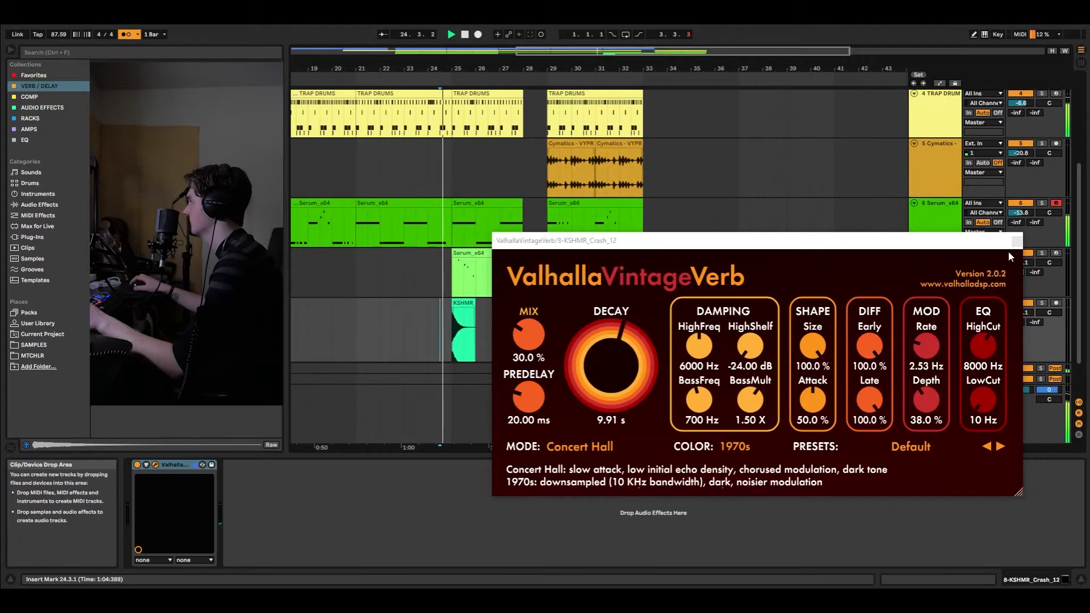
{"action": "left_click", "coordinate": [1015, 241]}
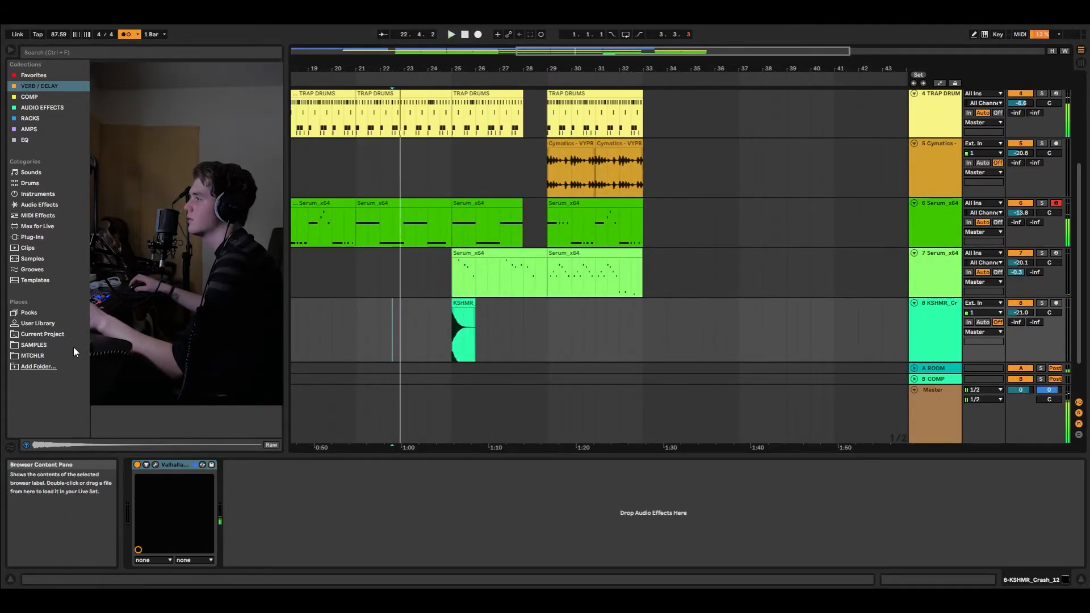
Step: Browse the MTCHLR user folder while extending the drum, Cymatics and Serum sections toward bar 47
{"action": "left_click", "coordinate": [32, 356]}
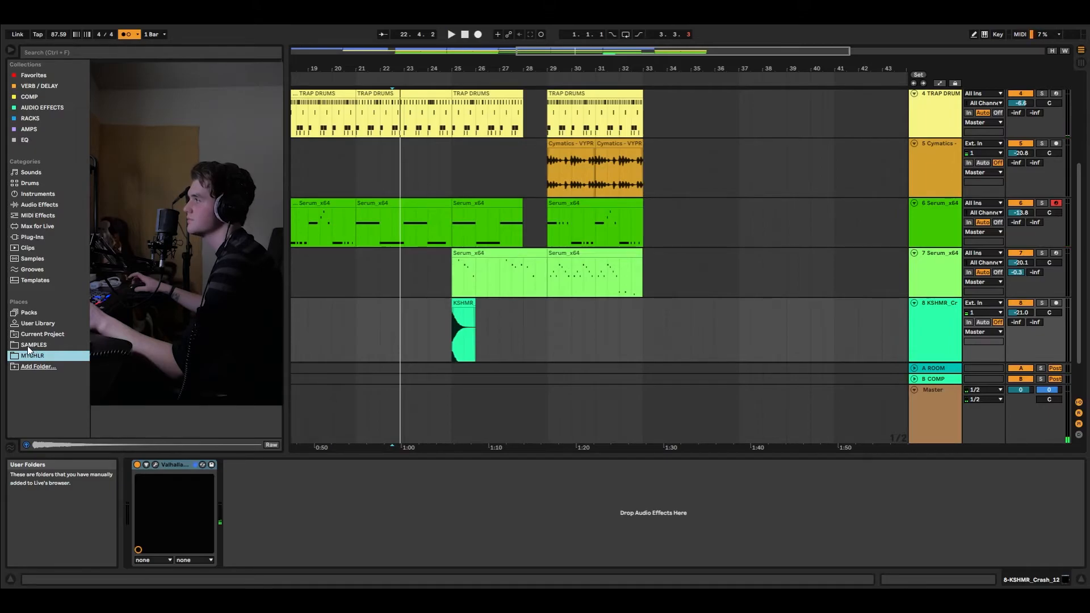
{"action": "left_click", "coordinate": [33, 344]}
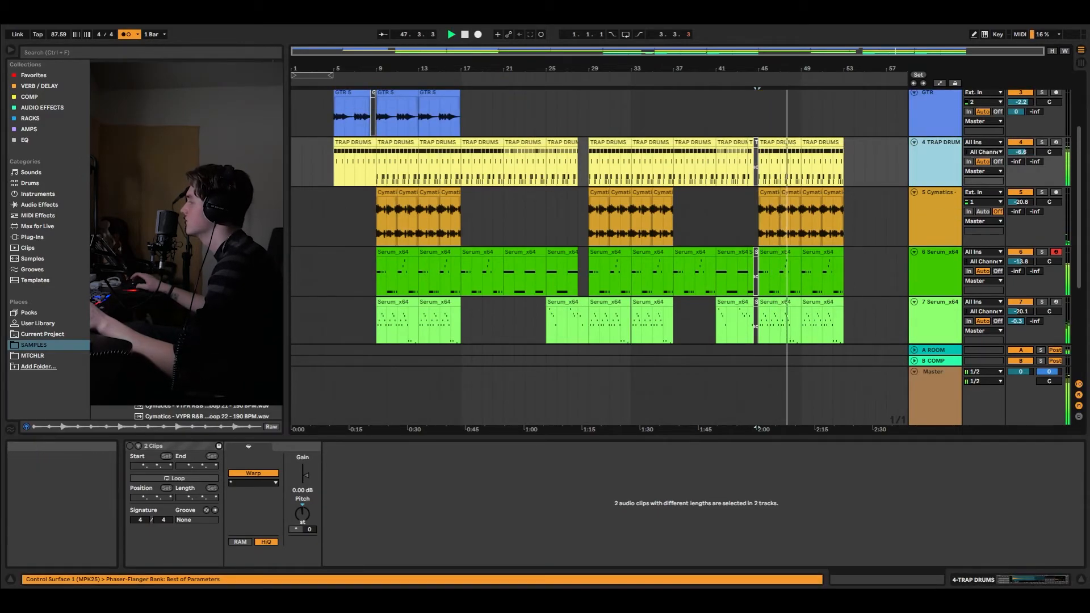
{"action": "left_click", "coordinate": [29, 96]}
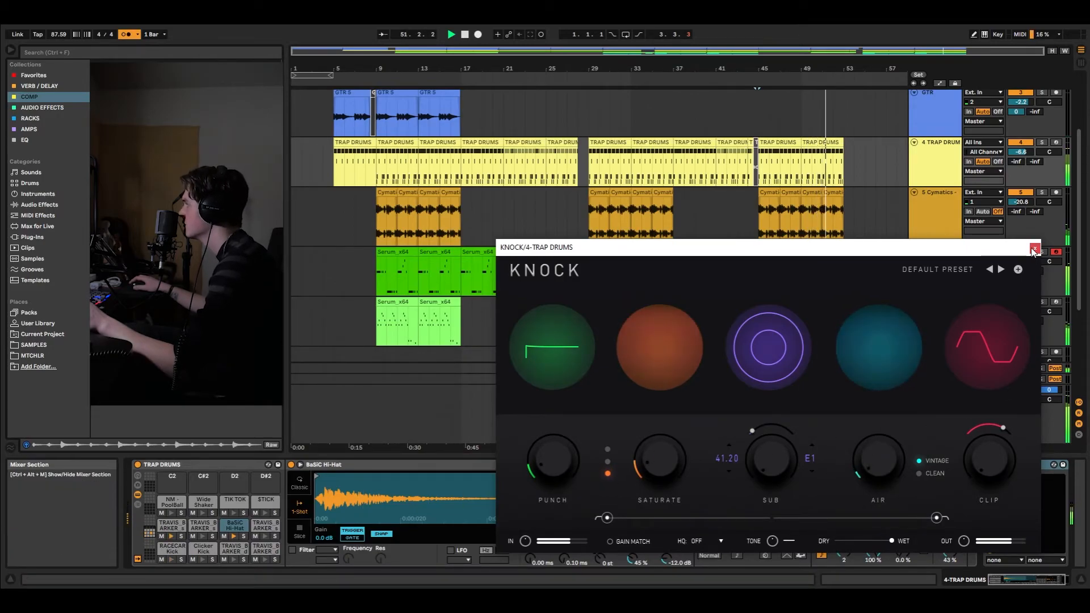
{"action": "left_click", "coordinate": [1033, 248]}
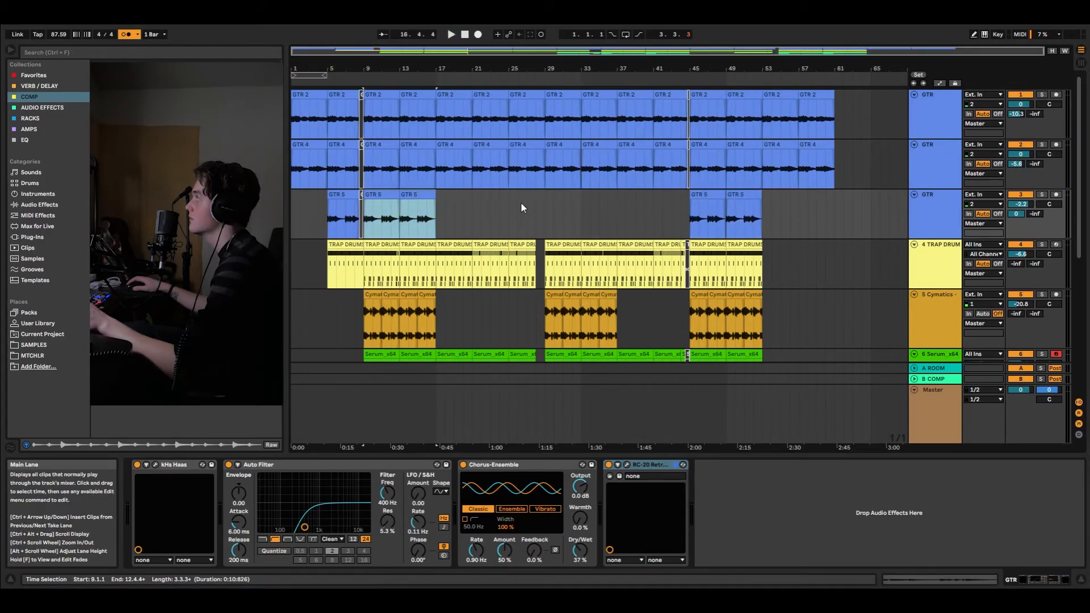
Step: Select a GTR 5 clip to show the guitar track's effect chain
{"action": "left_click", "coordinate": [396, 212]}
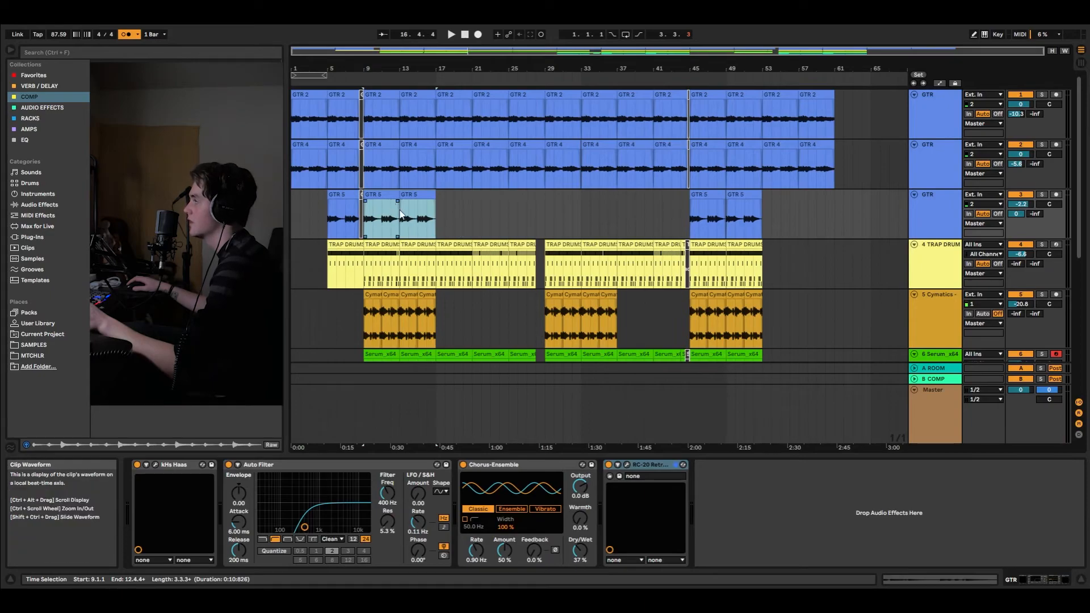